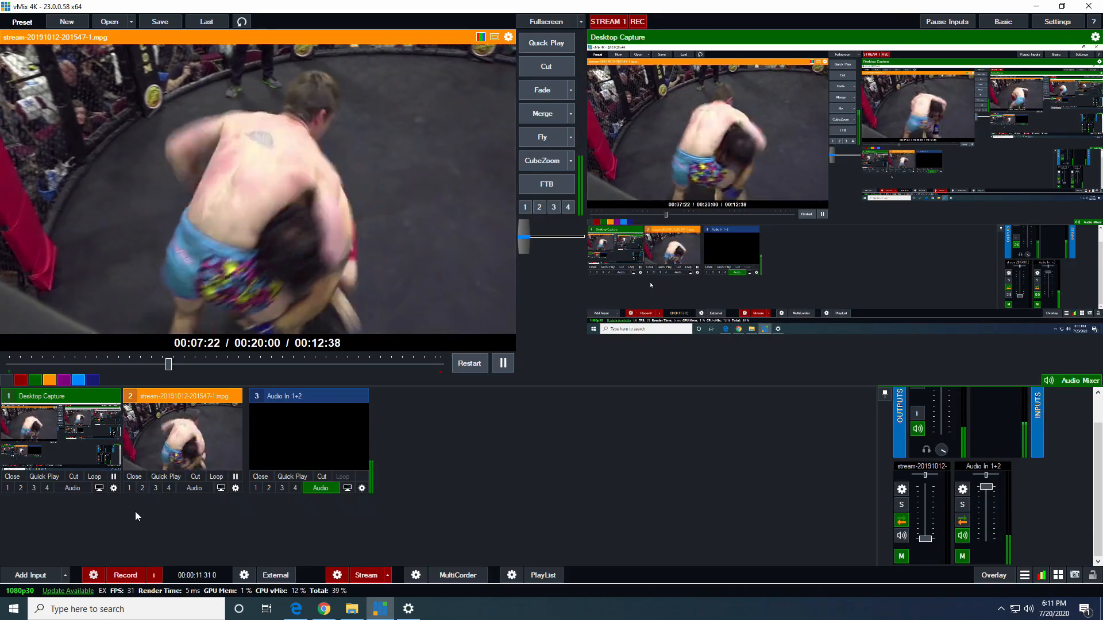
Step: Switch from vMix to the Amazon IVS console in the Chrome browser
{"action": "left_click", "coordinate": [324, 609]}
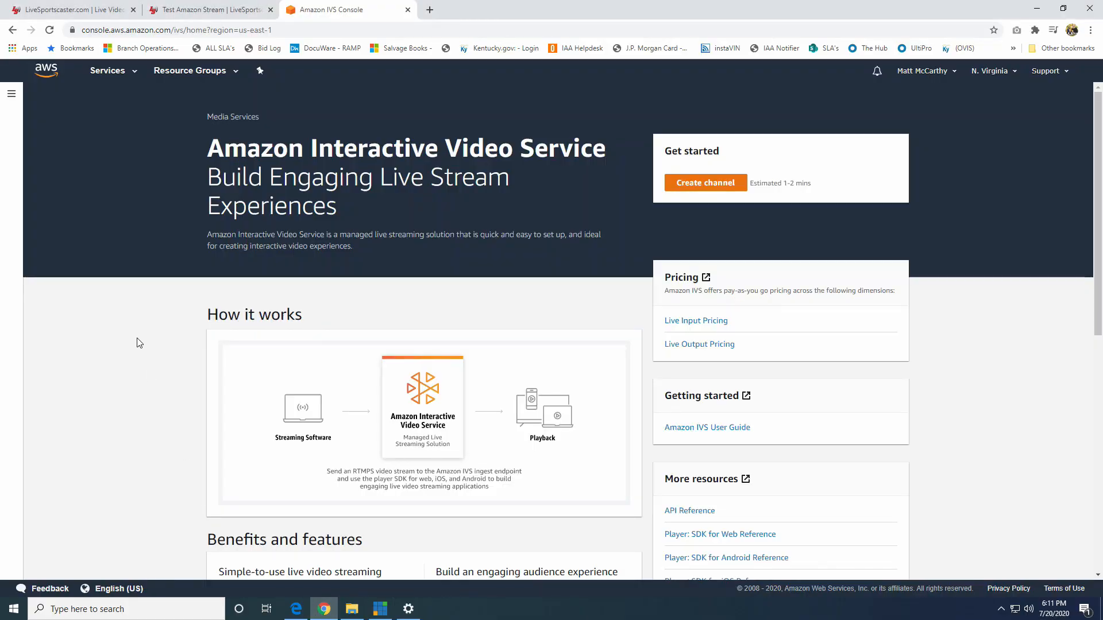
{"action": "mouse_move", "coordinate": [156, 352]}
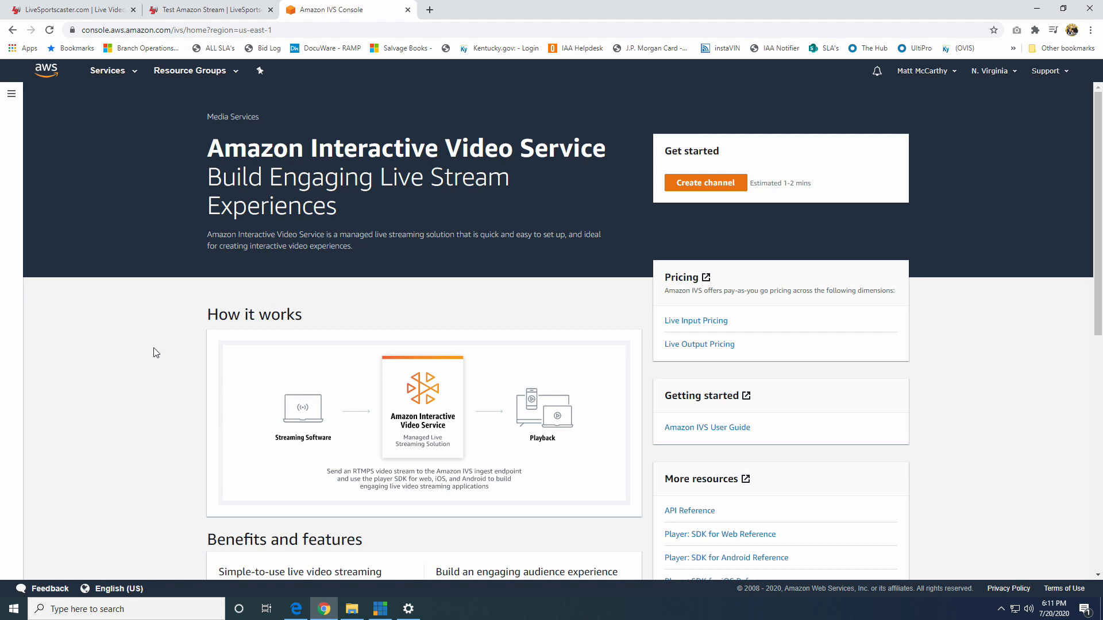
{"action": "mouse_move", "coordinate": [155, 411]}
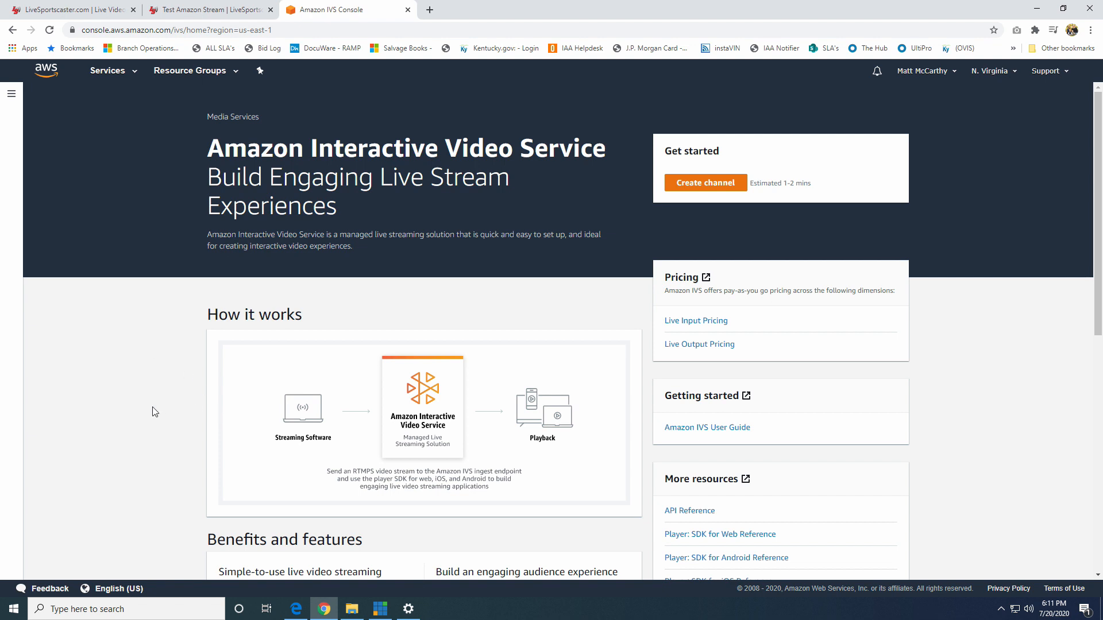
{"action": "mouse_move", "coordinate": [167, 408]}
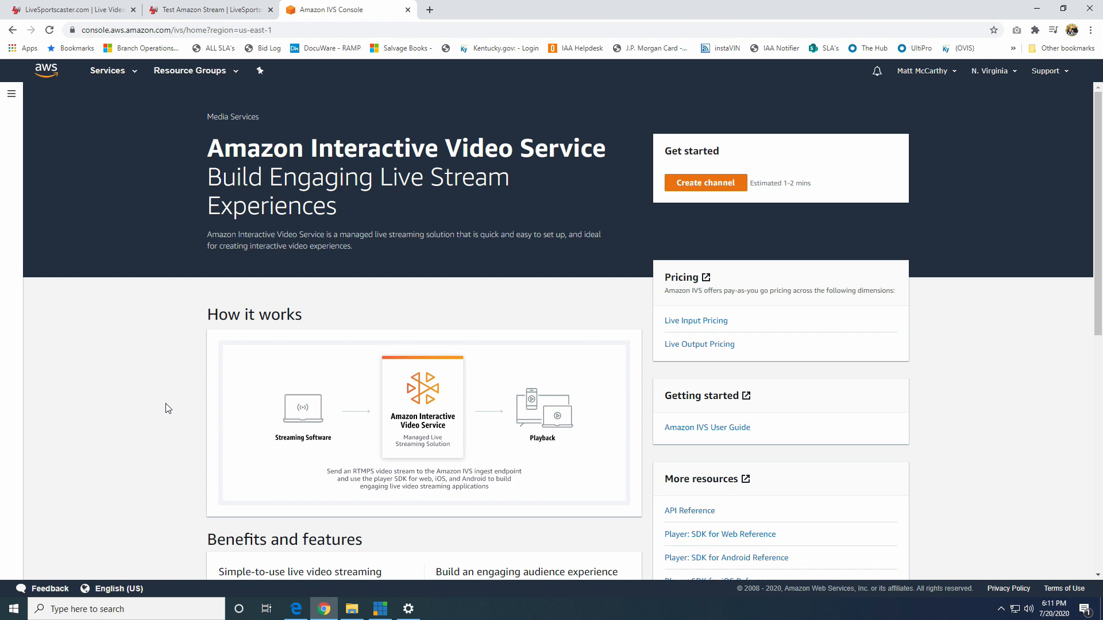
{"action": "mouse_move", "coordinate": [177, 415]}
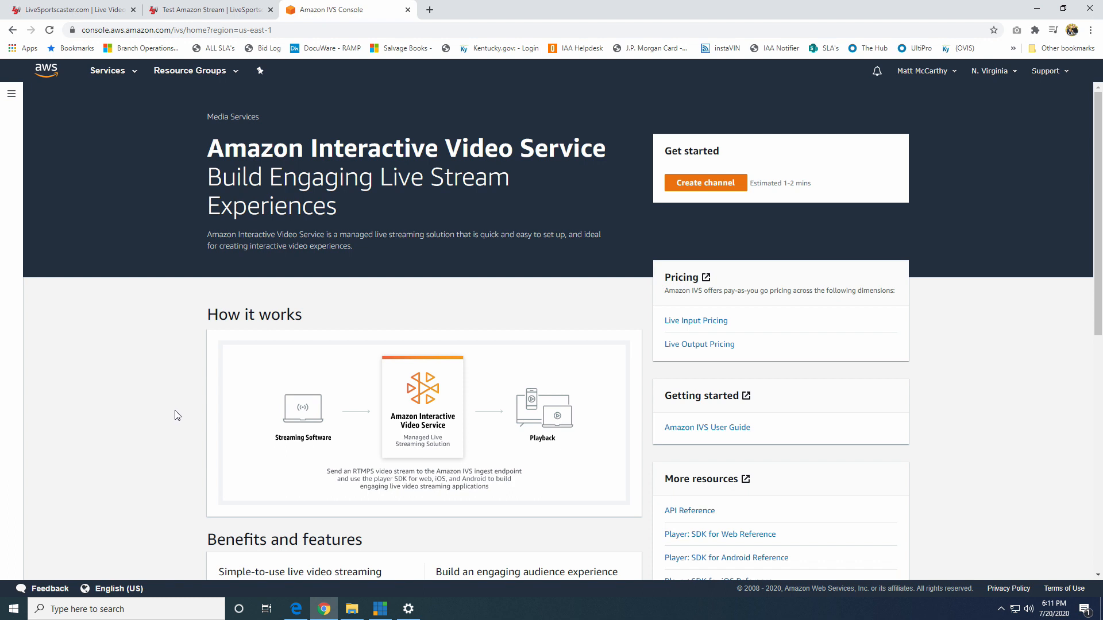
{"action": "mouse_move", "coordinate": [178, 457]}
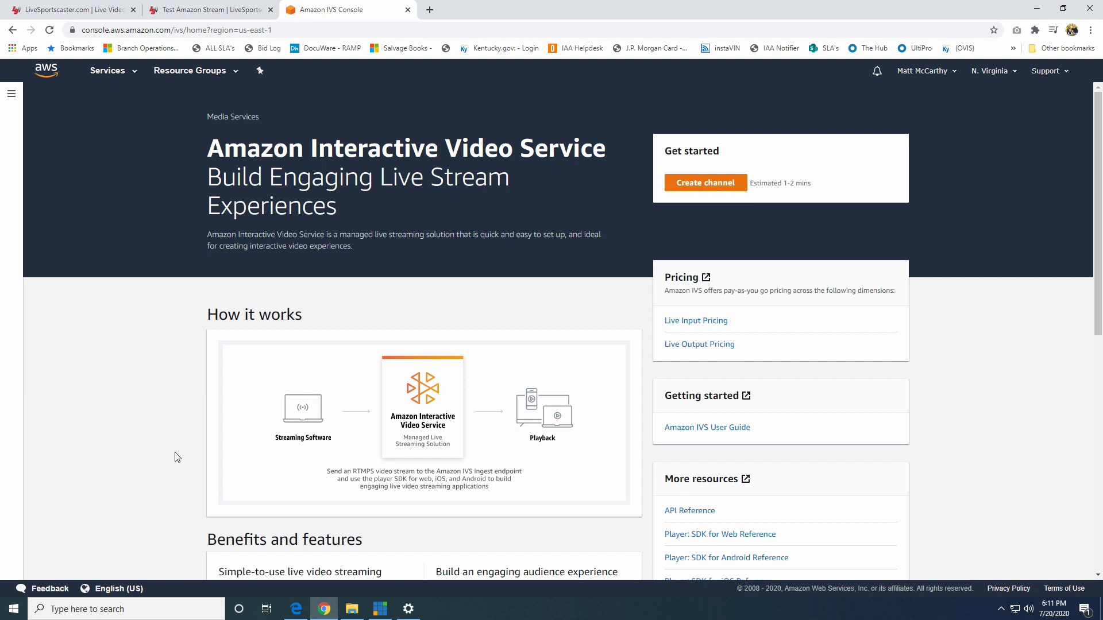
{"action": "mouse_move", "coordinate": [225, 444]}
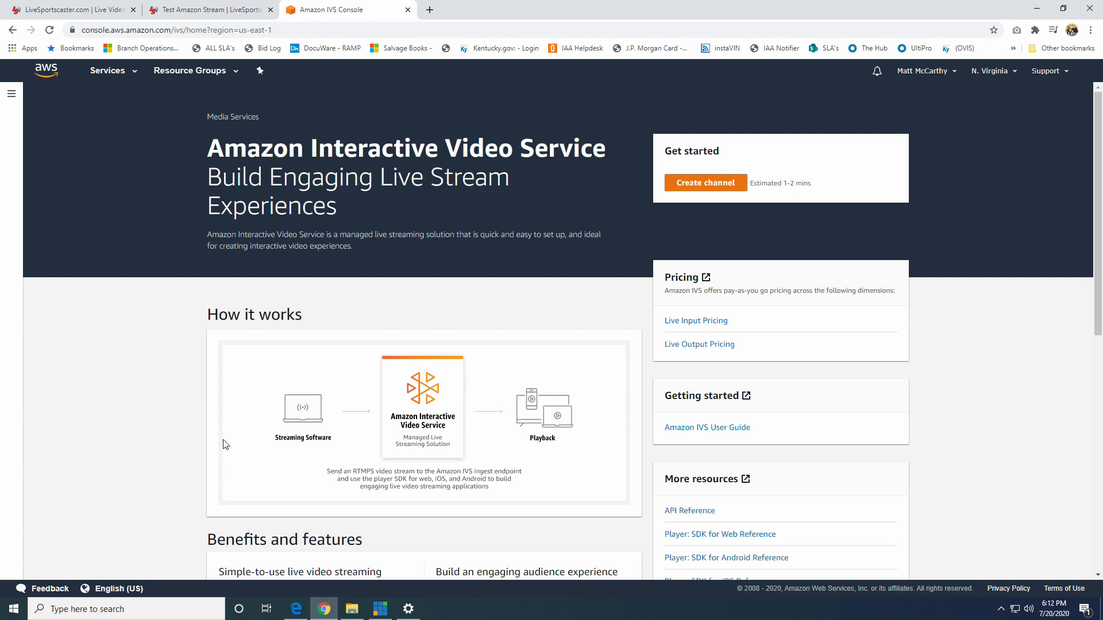
{"action": "mouse_move", "coordinate": [132, 413]}
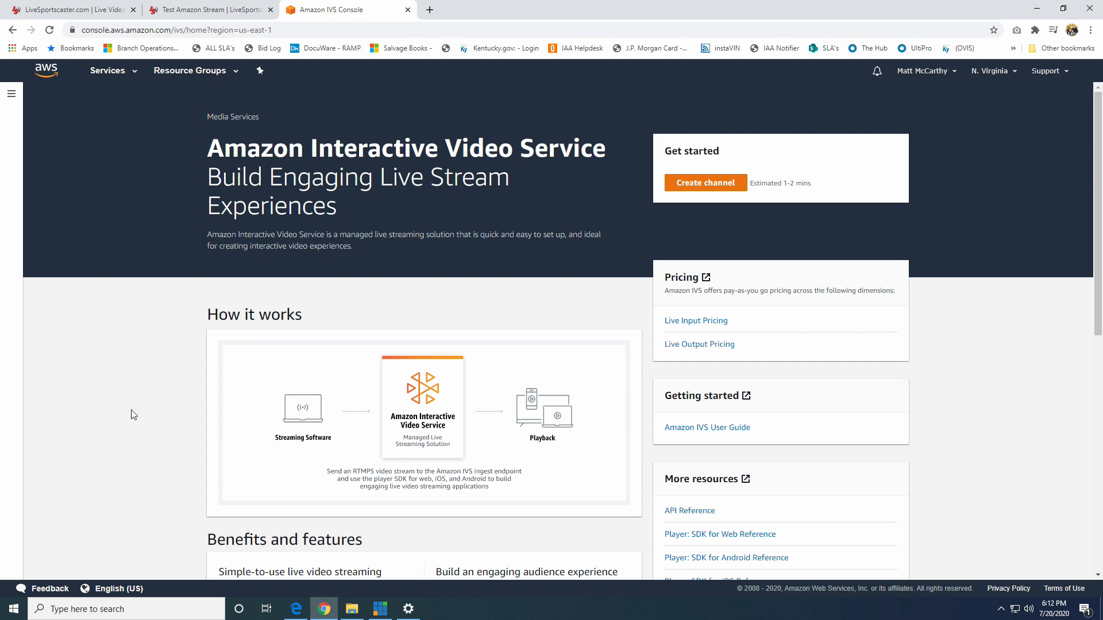
{"action": "mouse_move", "coordinate": [182, 466]}
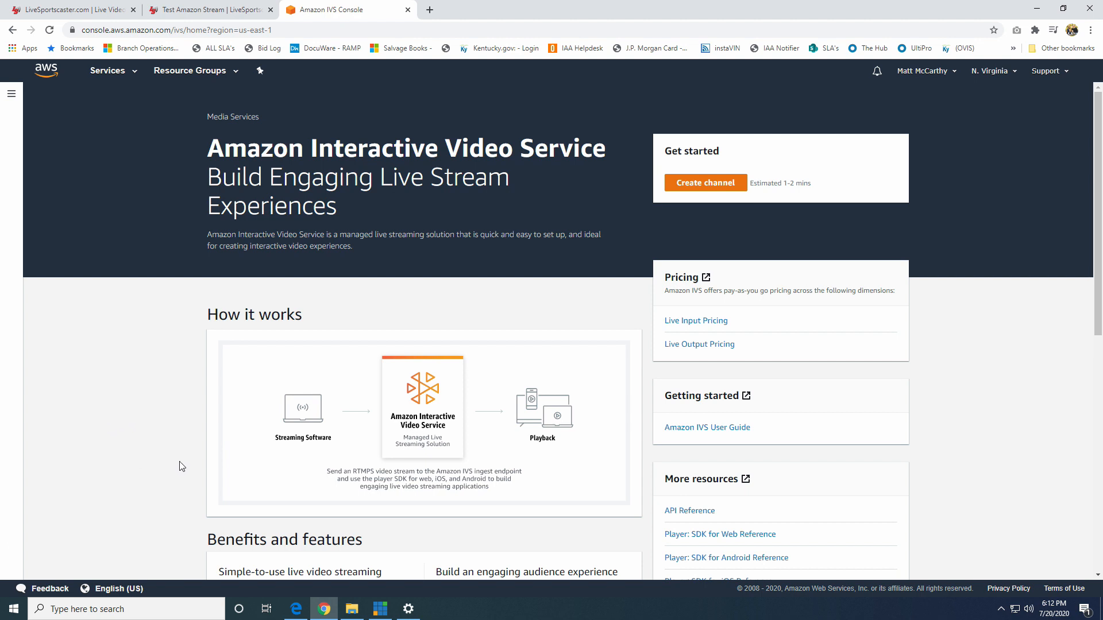
{"action": "mouse_move", "coordinate": [174, 600]}
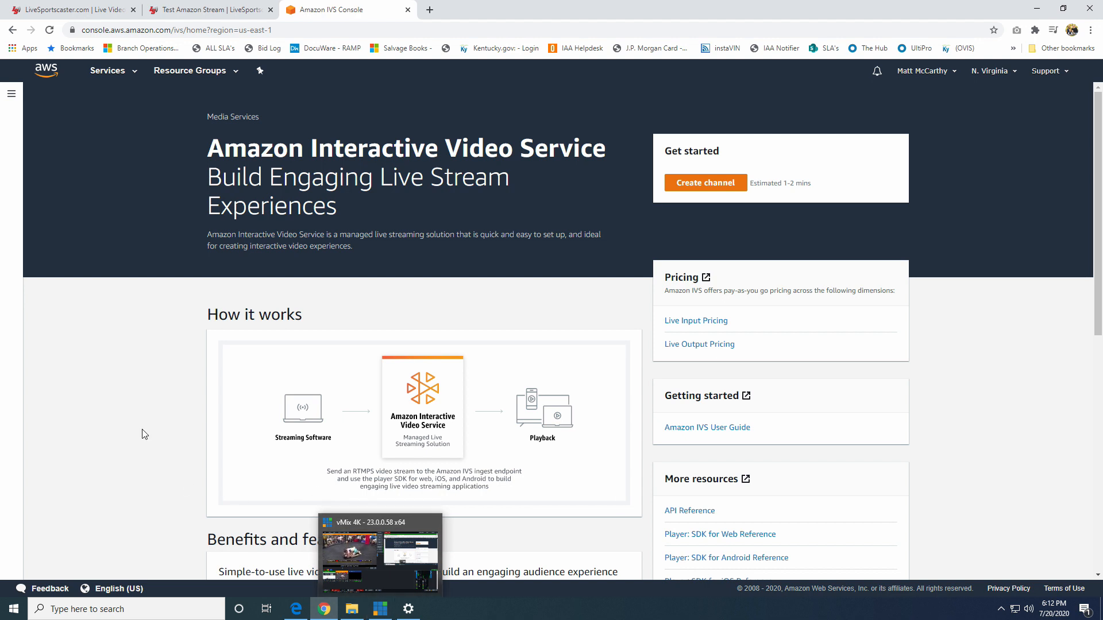
{"action": "mouse_move", "coordinate": [55, 425]}
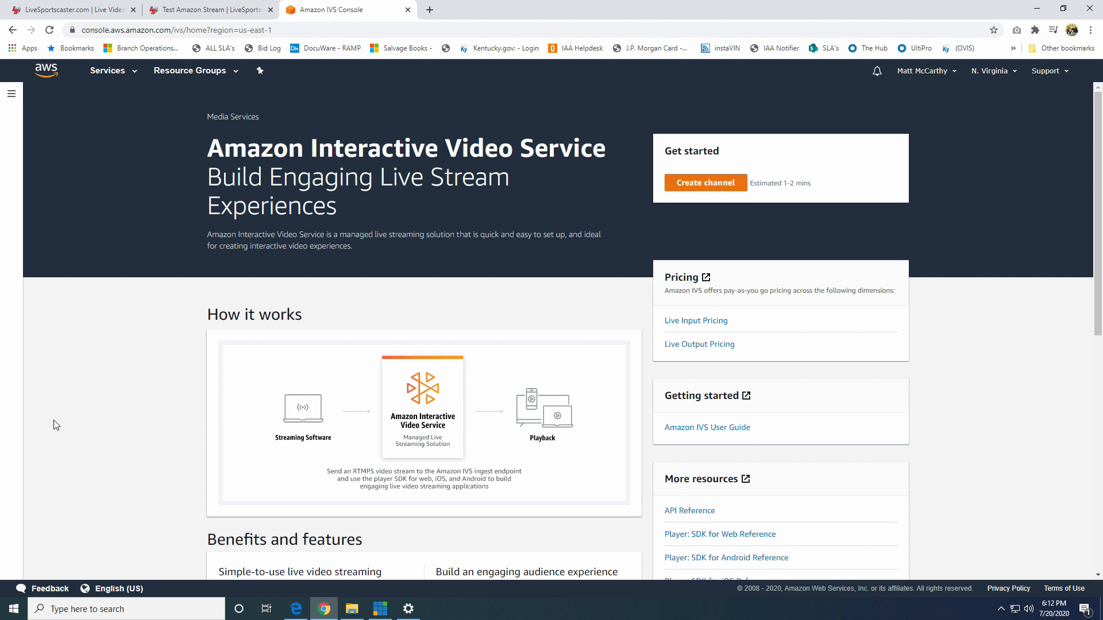
{"action": "mouse_move", "coordinate": [243, 487]}
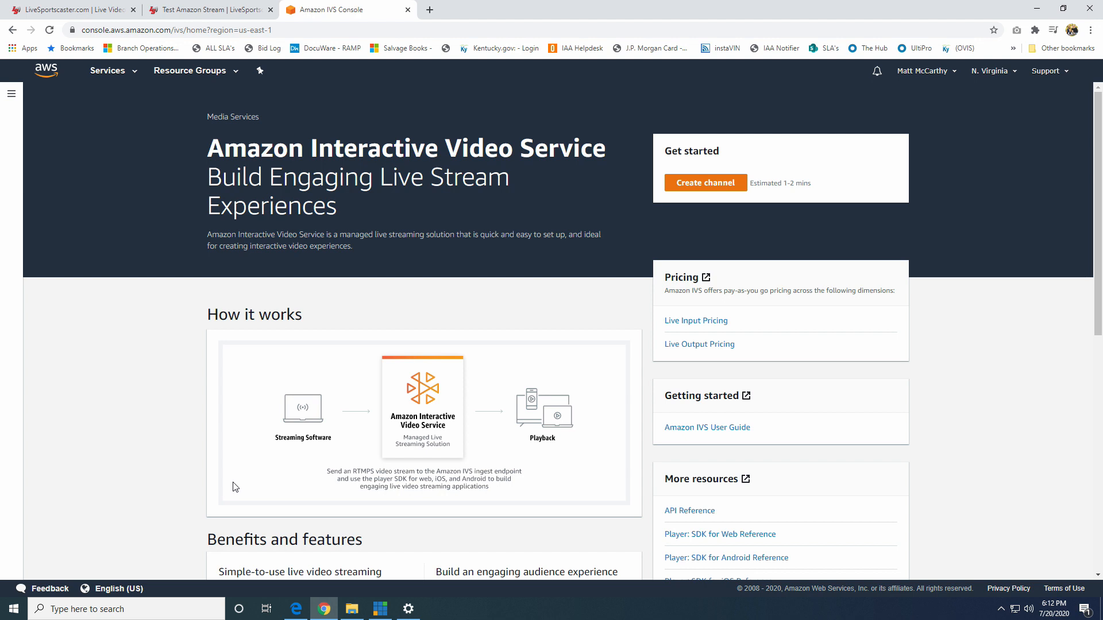
{"action": "mouse_move", "coordinate": [253, 476]}
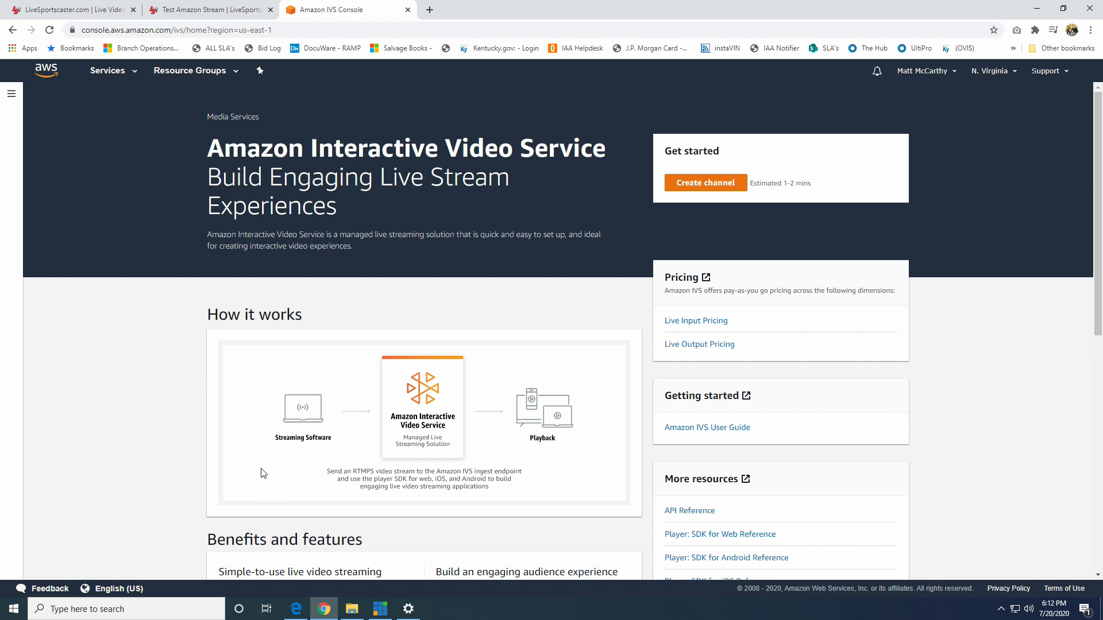
{"action": "mouse_move", "coordinate": [245, 490]}
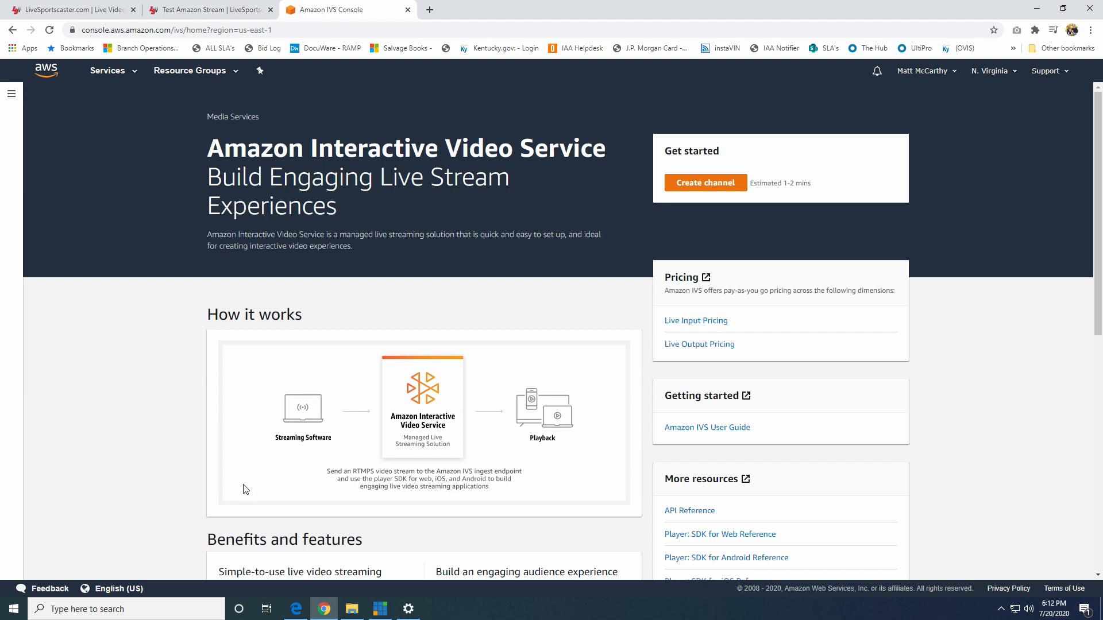
{"action": "mouse_move", "coordinate": [705, 192]}
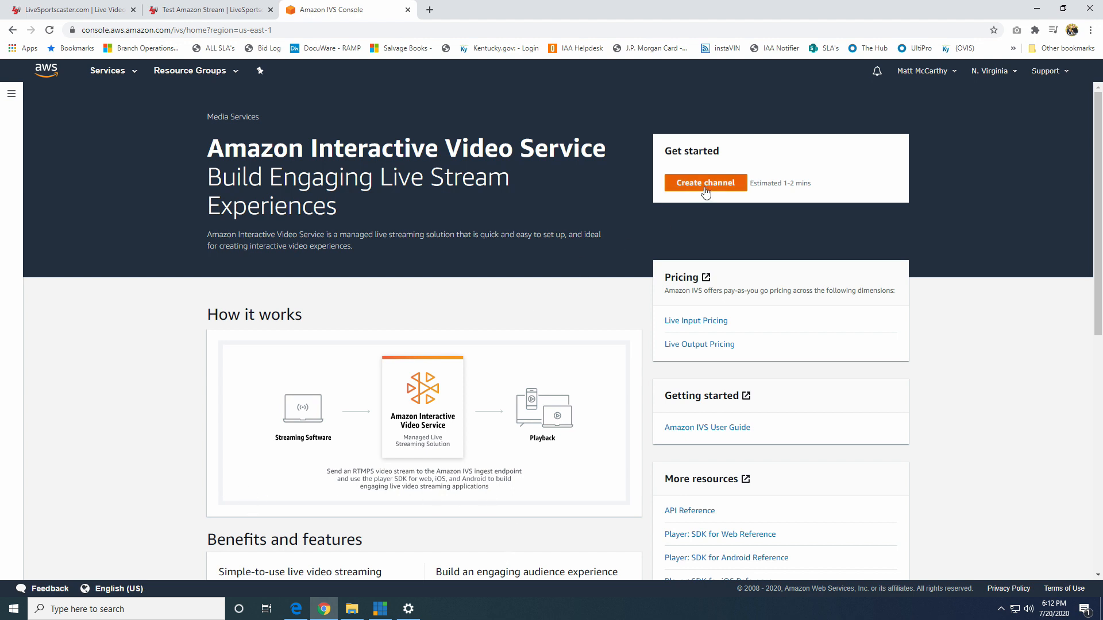
Step: Begin a new channel named 'Livesportscaster', keeping the Default configuration
{"action": "left_click", "coordinate": [705, 182]}
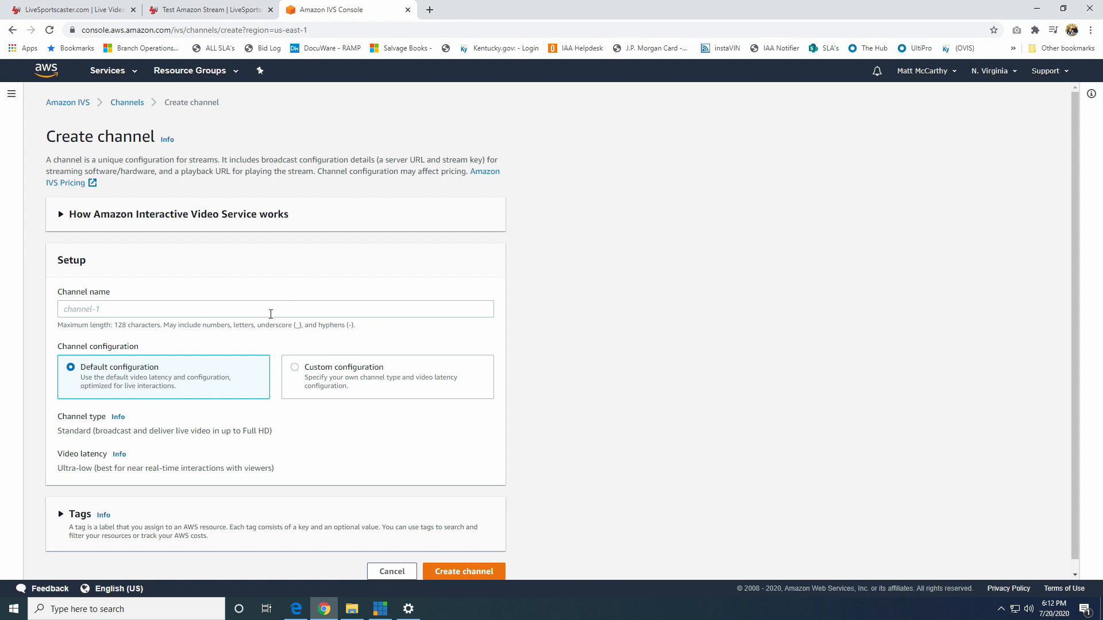
{"action": "left_click", "coordinate": [254, 309]}
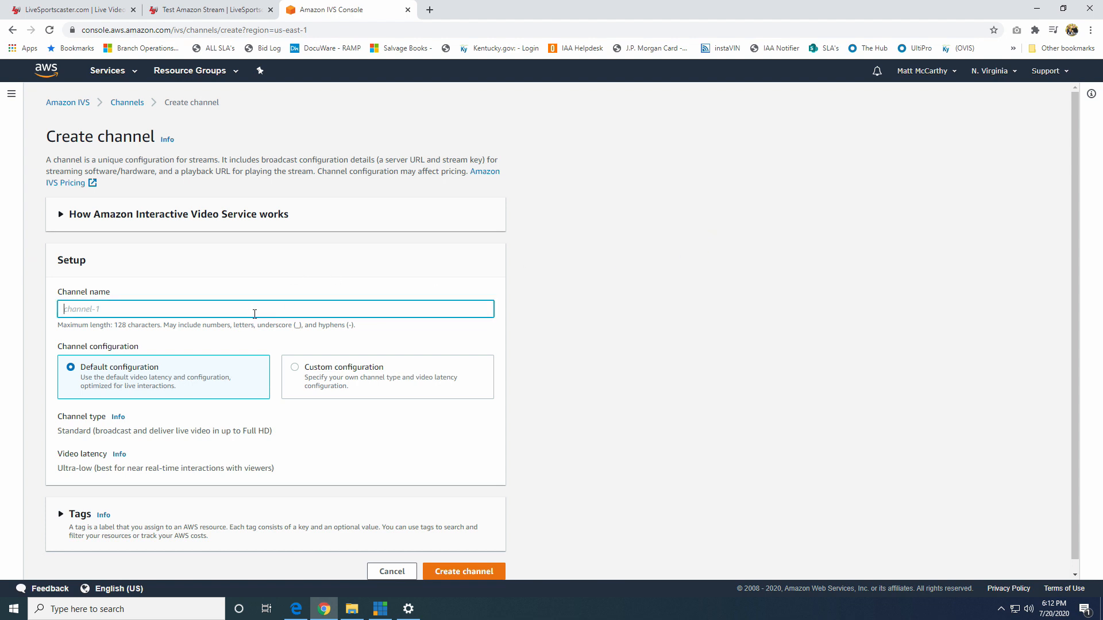
{"action": "type", "text": "Livesportscast"}
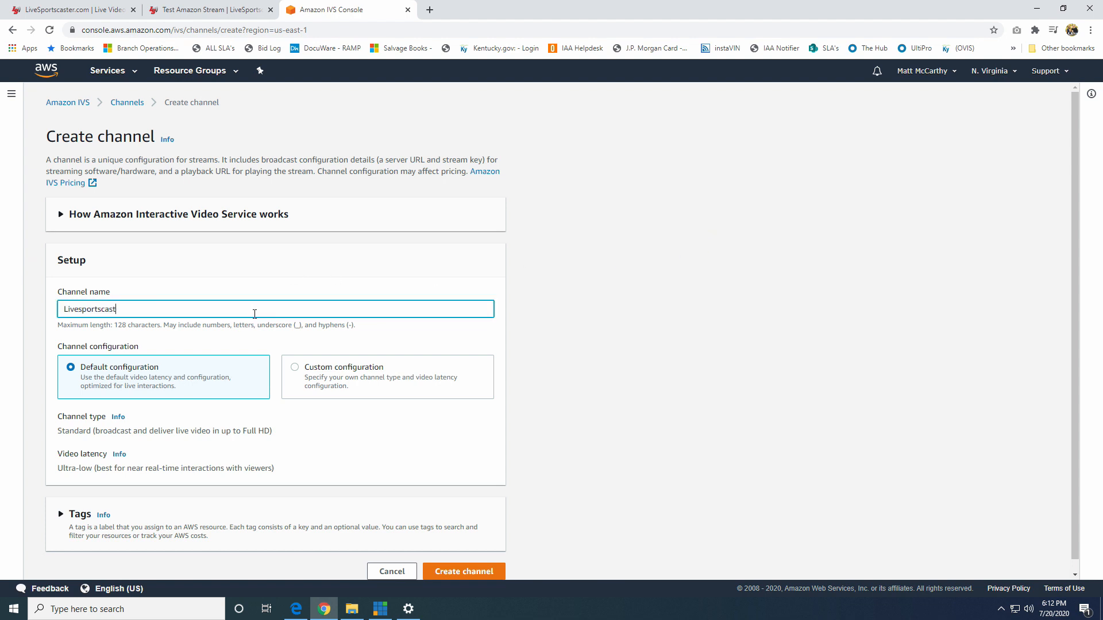
{"action": "type", "text": "er"}
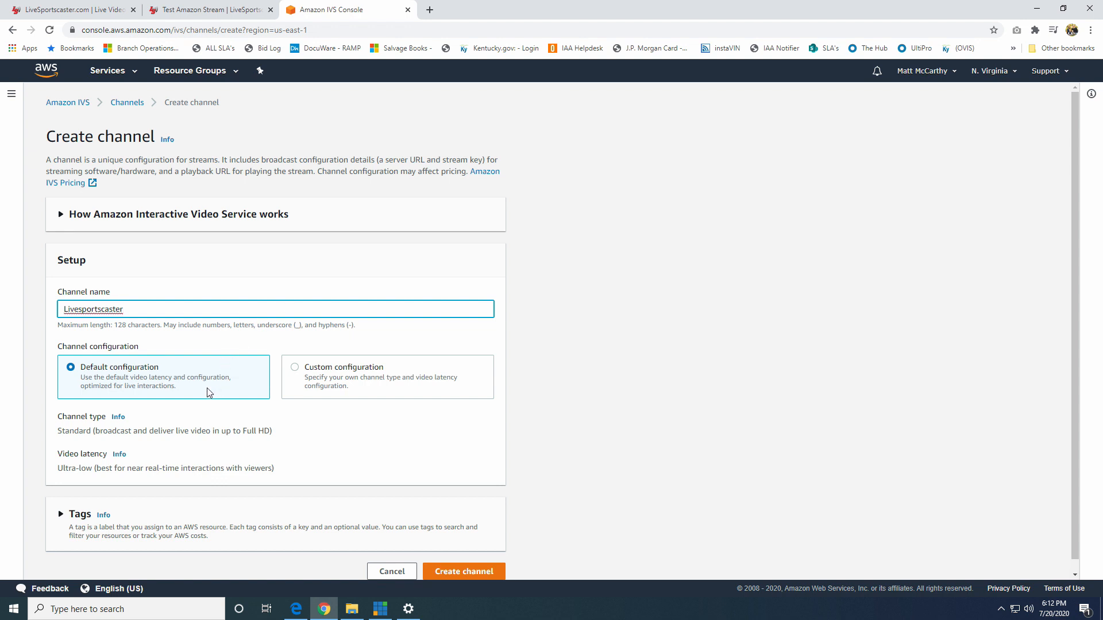
{"action": "mouse_move", "coordinate": [204, 392]}
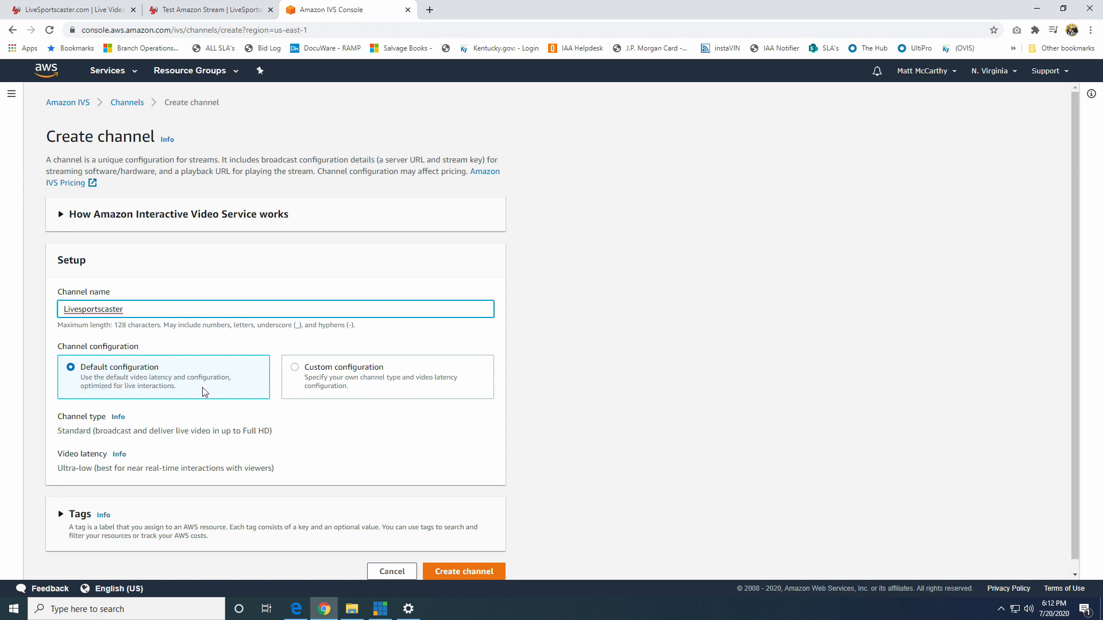
{"action": "mouse_move", "coordinate": [147, 428]}
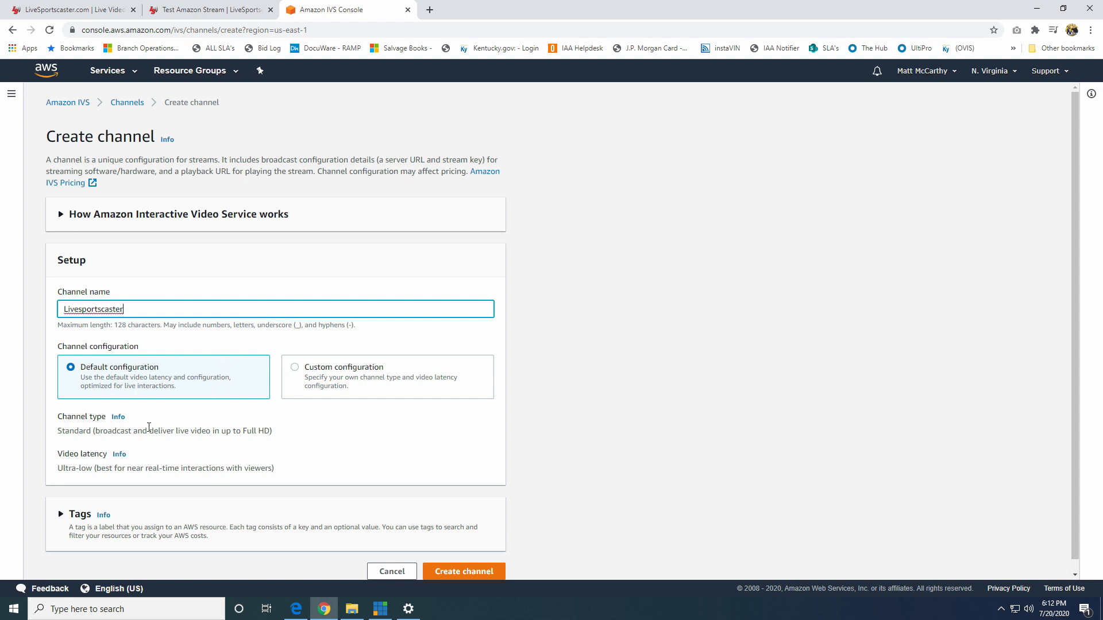
{"action": "mouse_move", "coordinate": [165, 462]}
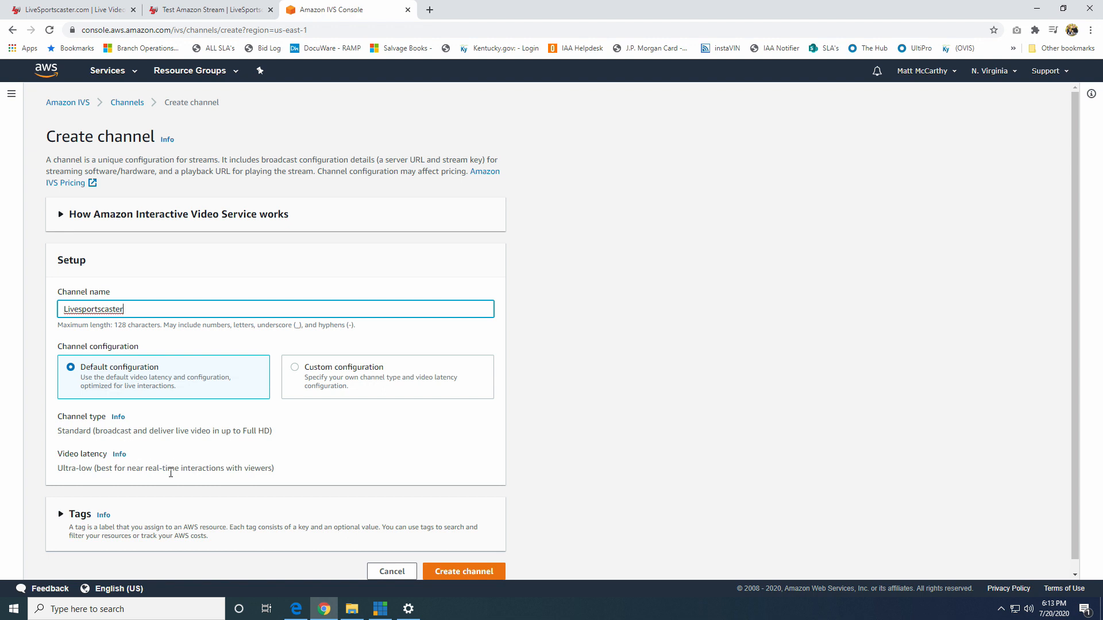
{"action": "mouse_move", "coordinate": [147, 474]}
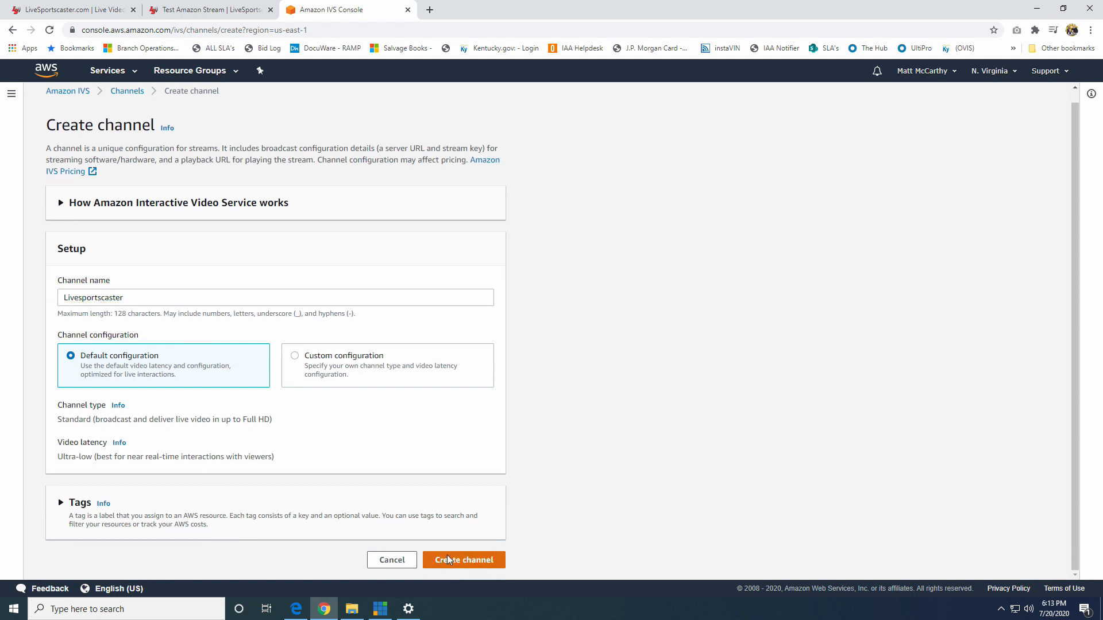
Step: Create the channel and scroll its details to the Stream configuration ingest server
{"action": "left_click", "coordinate": [464, 560]}
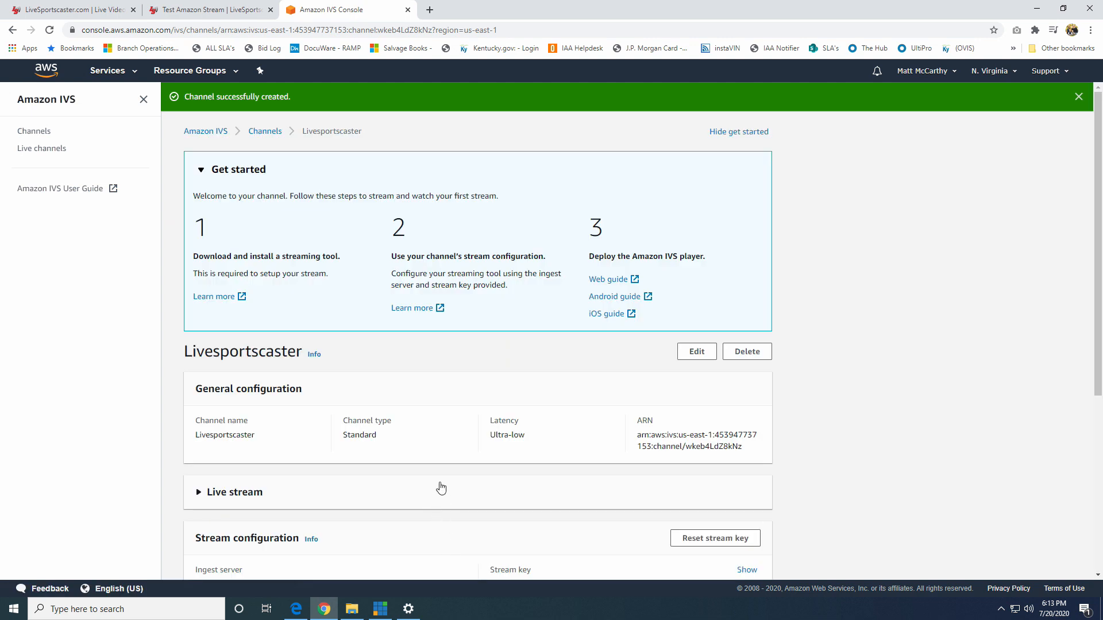
{"action": "mouse_move", "coordinate": [276, 431]}
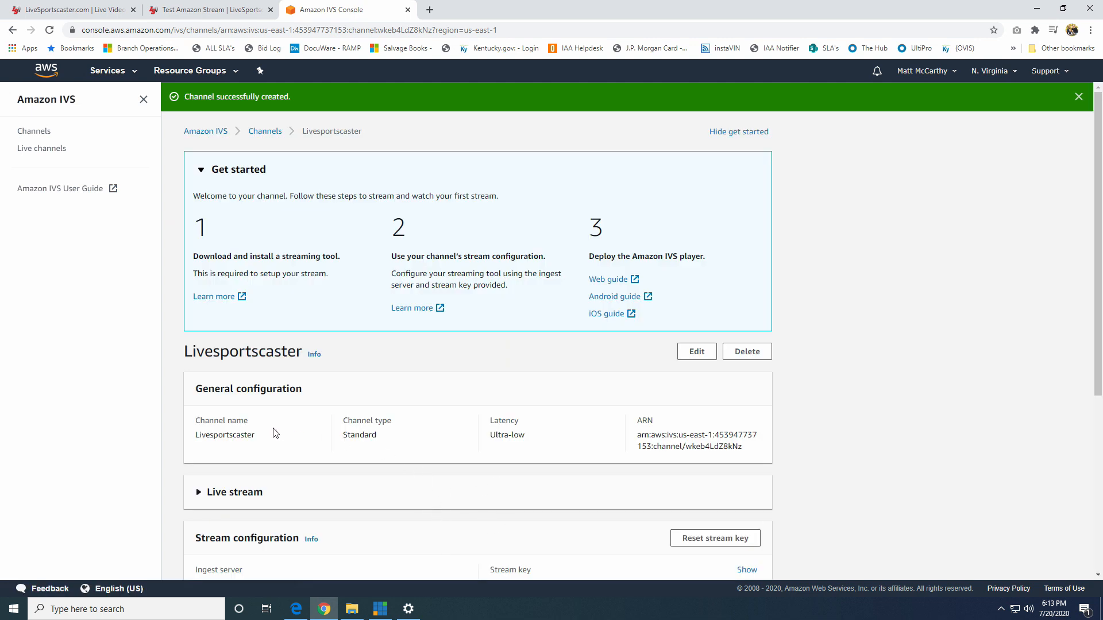
{"action": "mouse_move", "coordinate": [595, 475]}
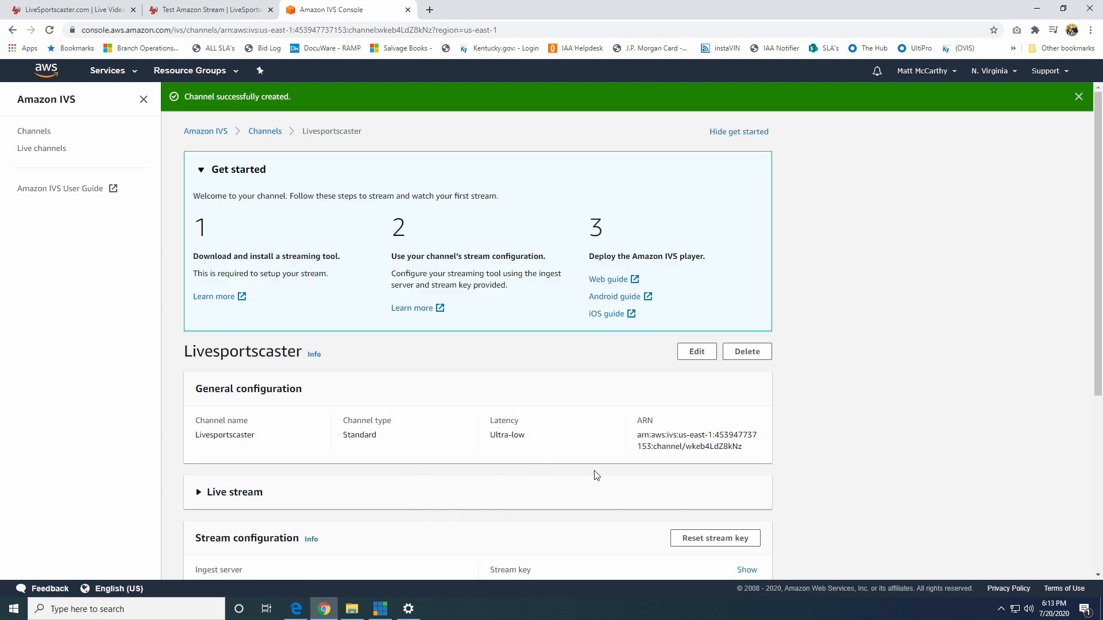
{"action": "scroll", "scroll_direction": "down", "scroll_amount": 3}
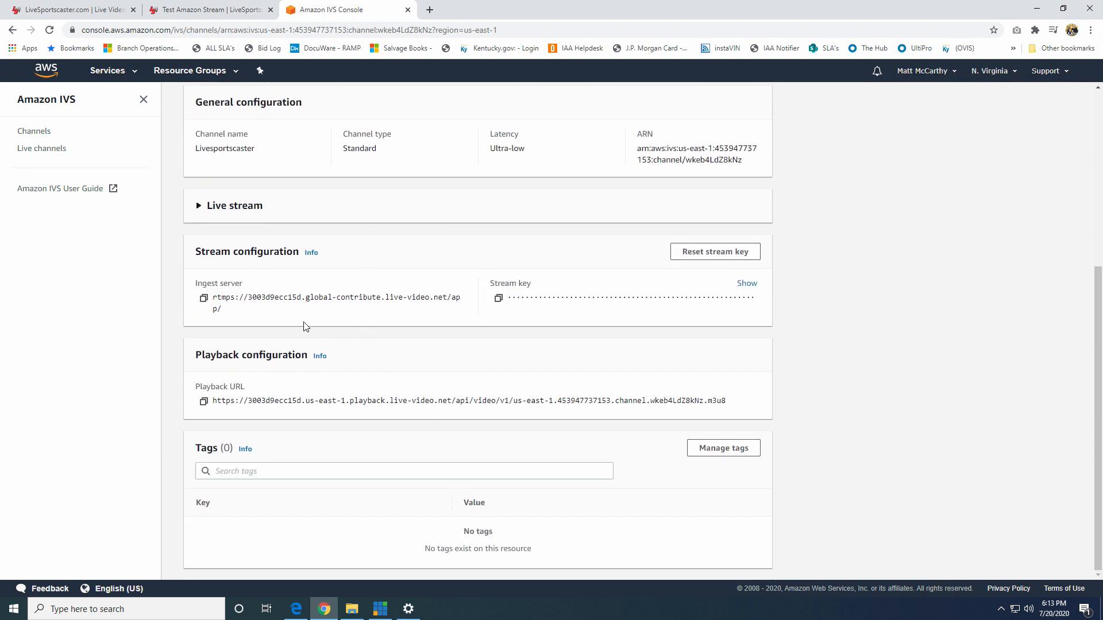
{"action": "mouse_move", "coordinate": [274, 312]}
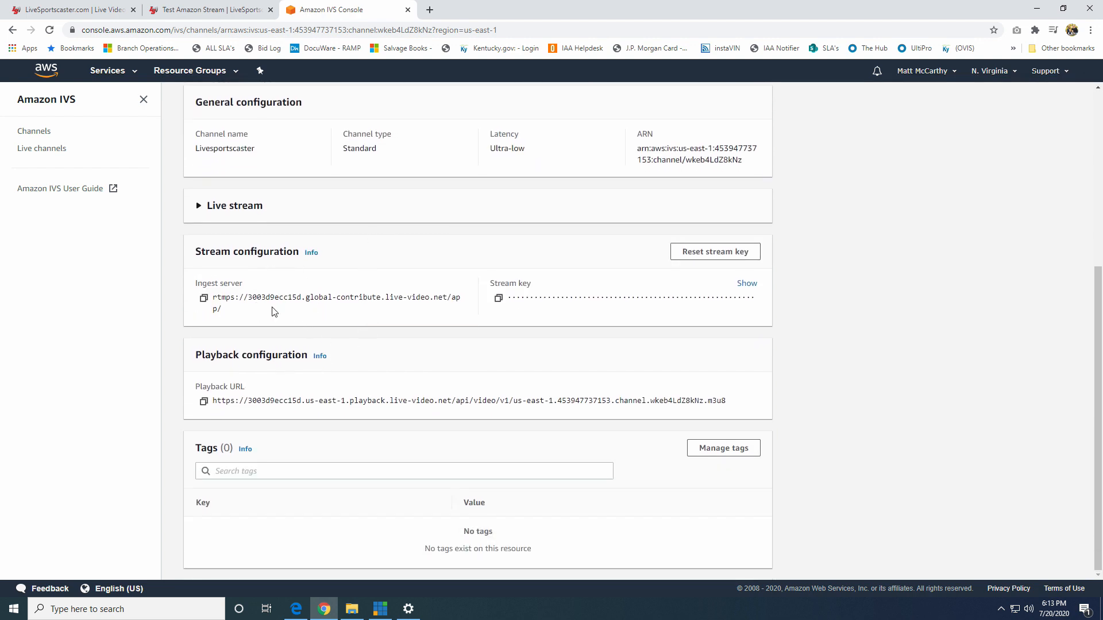
{"action": "mouse_move", "coordinate": [478, 303]}
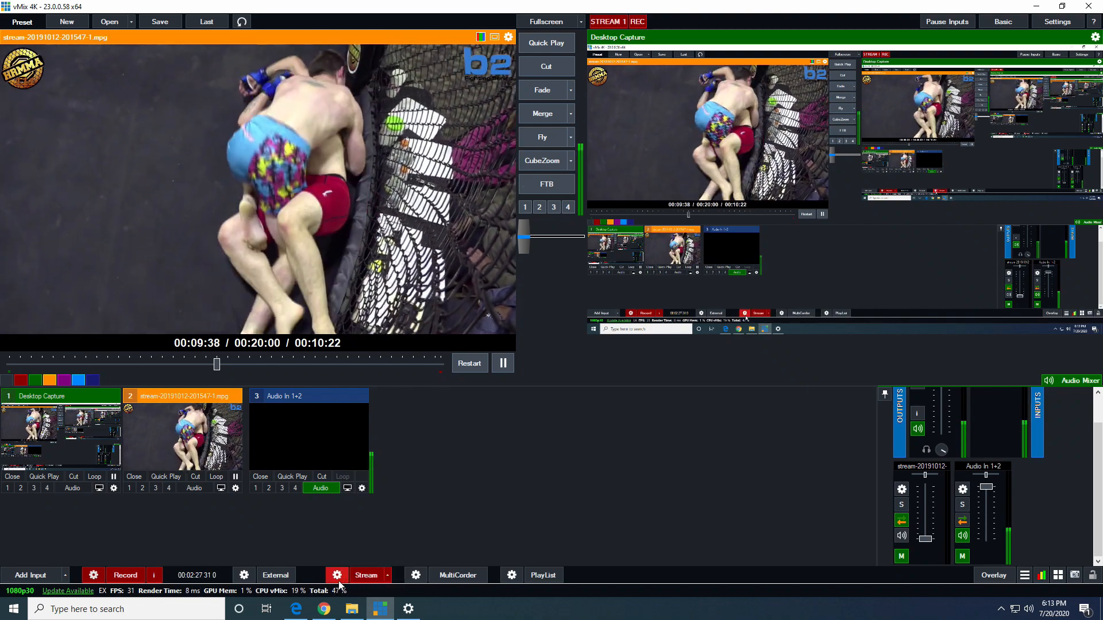
Step: Confirm the Custom RTMP Server URL in vMix streaming settings, save, and return to Chrome
{"action": "left_click", "coordinate": [336, 575]}
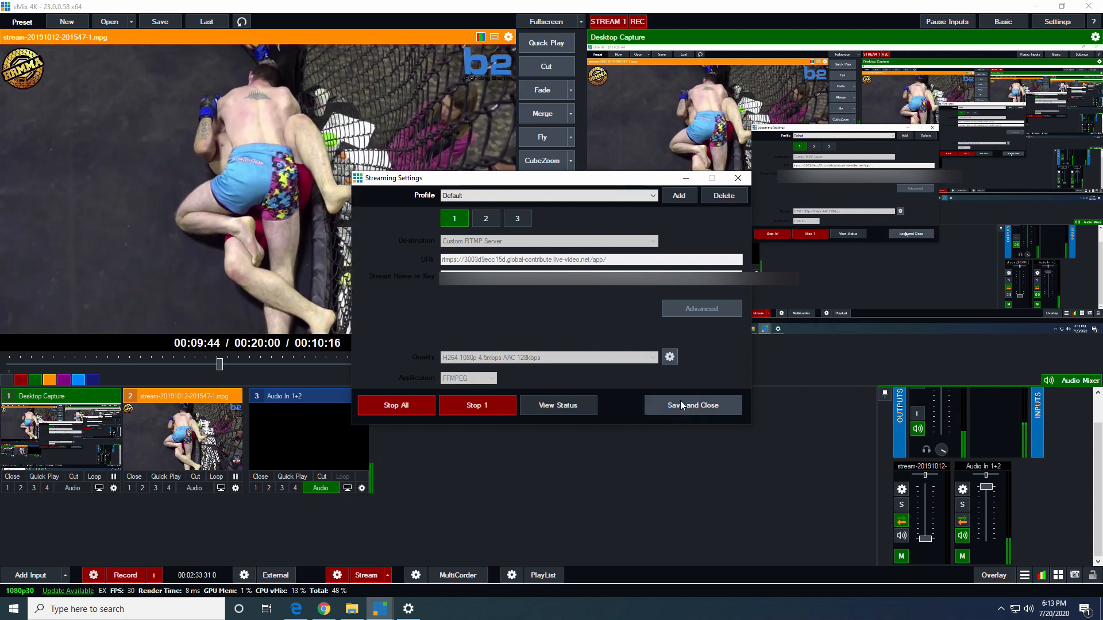
{"action": "left_click", "coordinate": [692, 404]}
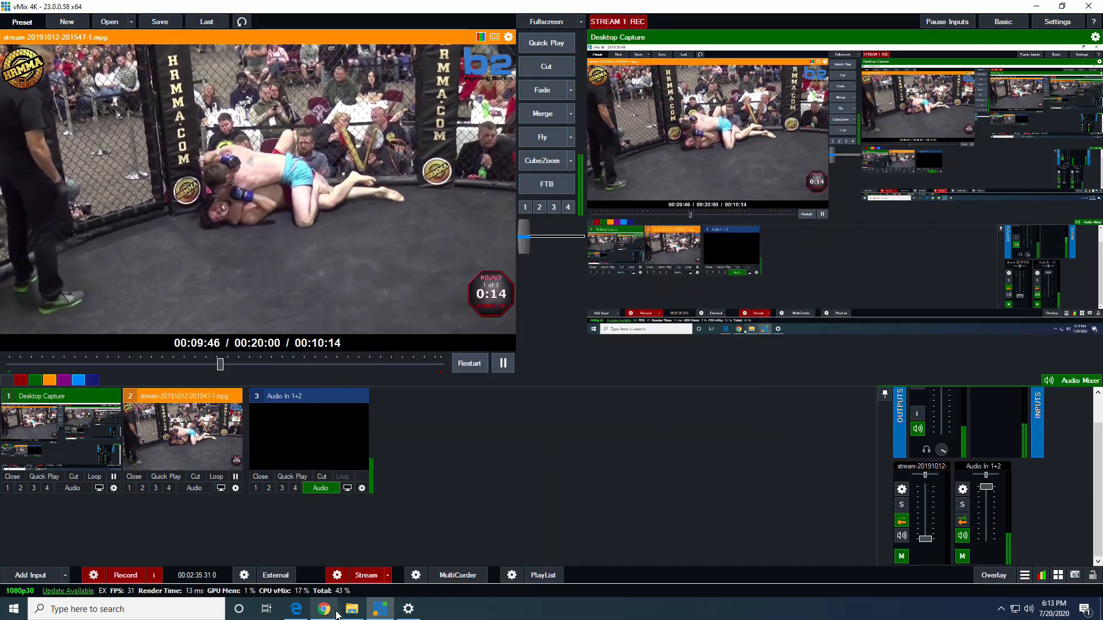
{"action": "left_click", "coordinate": [323, 609]}
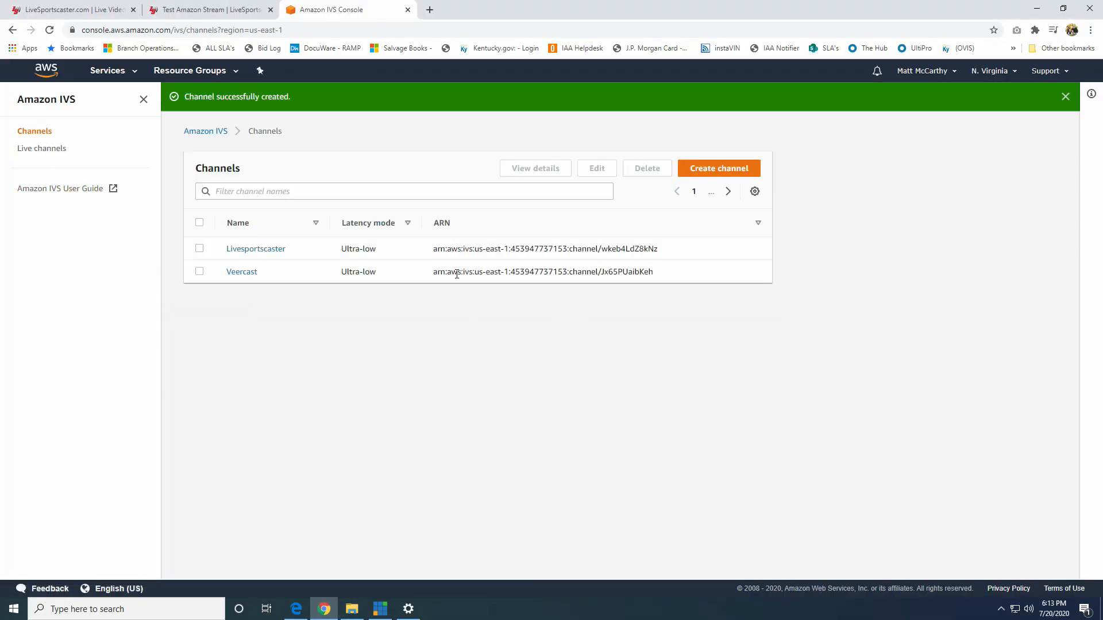
{"action": "mouse_move", "coordinate": [249, 278]}
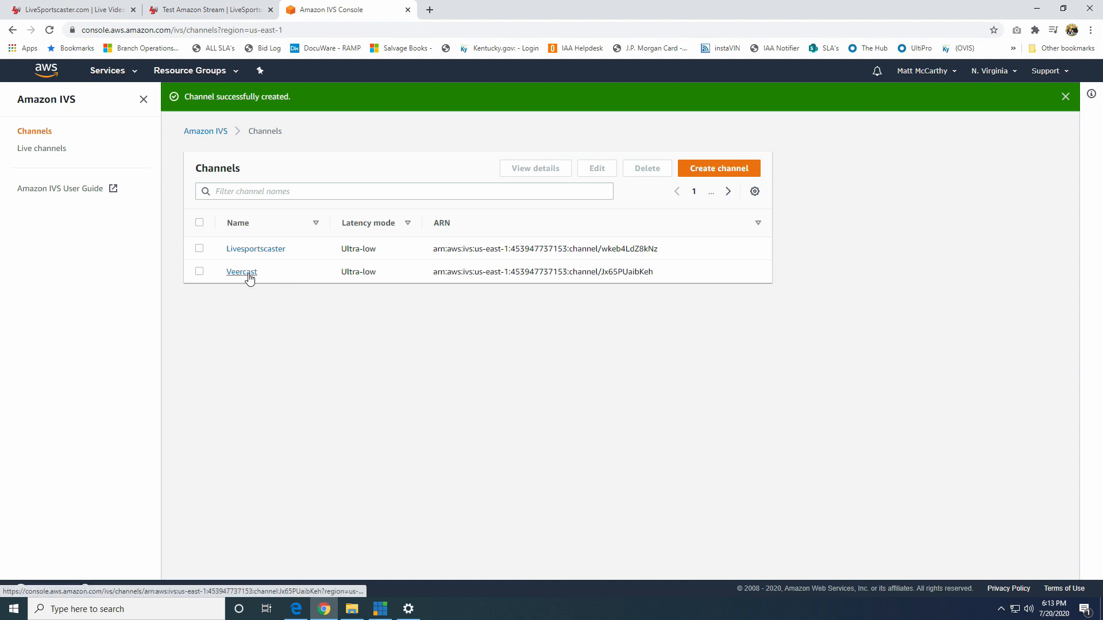
Step: View the Veercast channel's live stream status and scroll to its Playback configuration URL
{"action": "left_click", "coordinate": [242, 271]}
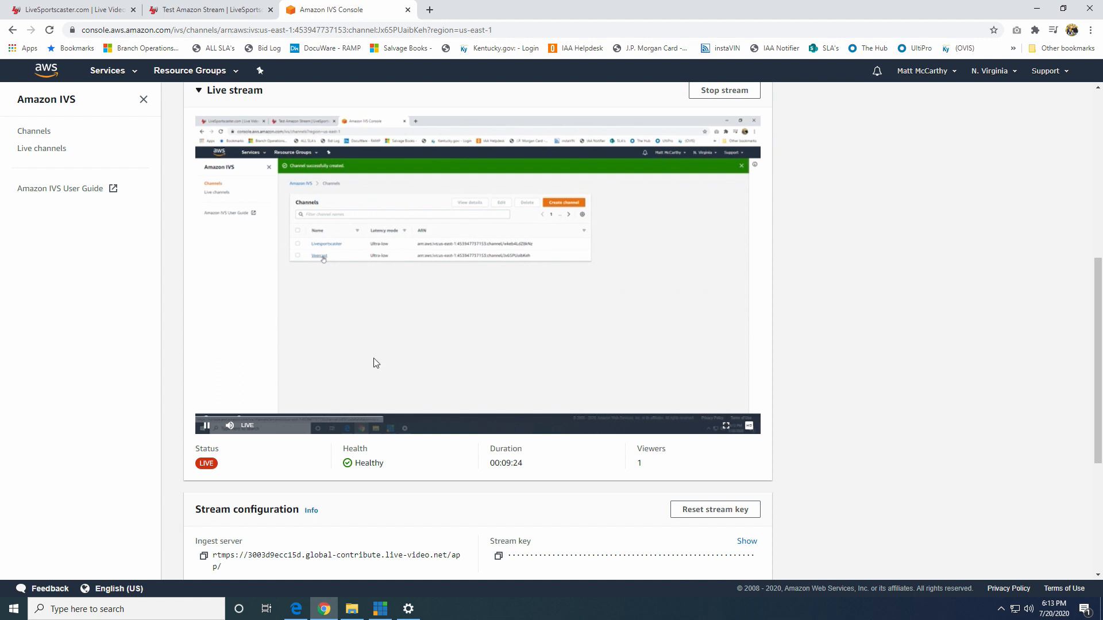
{"action": "mouse_move", "coordinate": [390, 269]}
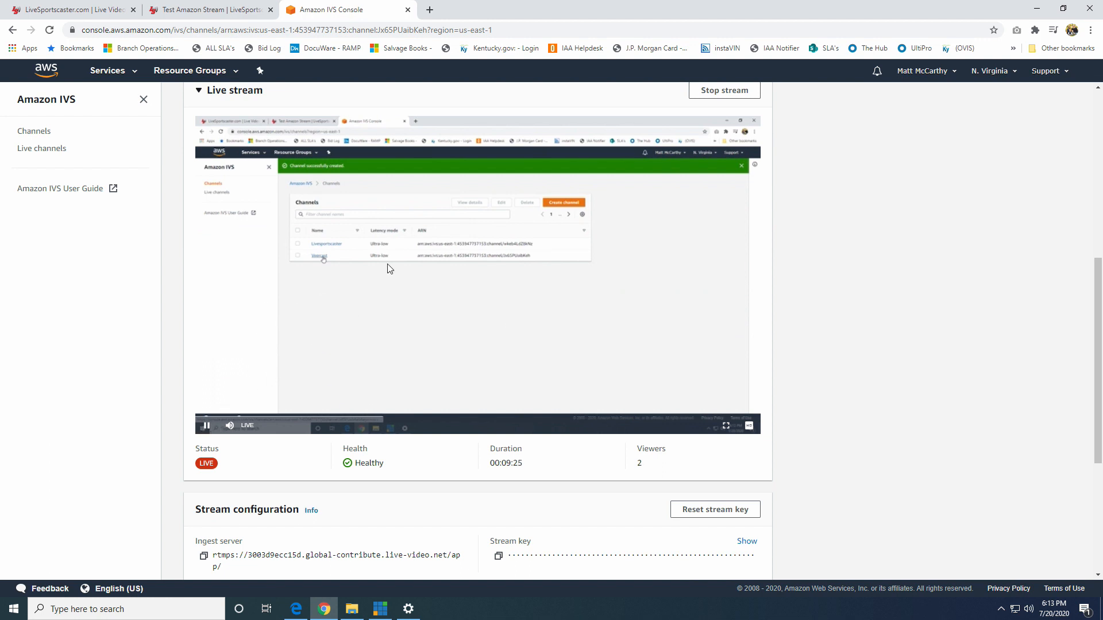
{"action": "mouse_move", "coordinate": [386, 344]}
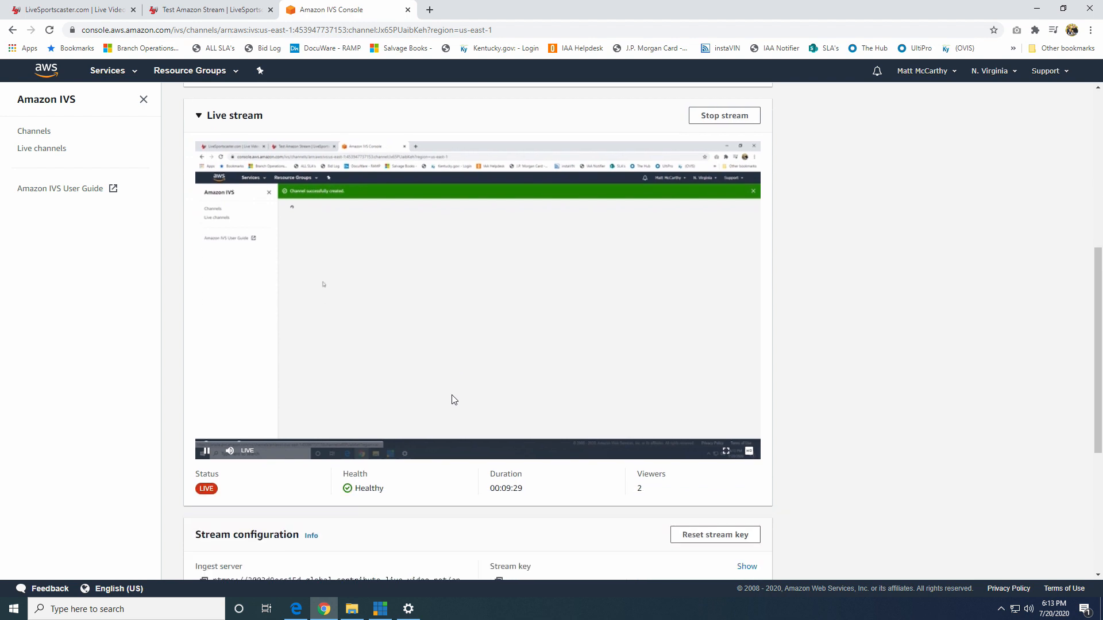
{"action": "scroll", "scroll_direction": "down", "scroll_amount": 3}
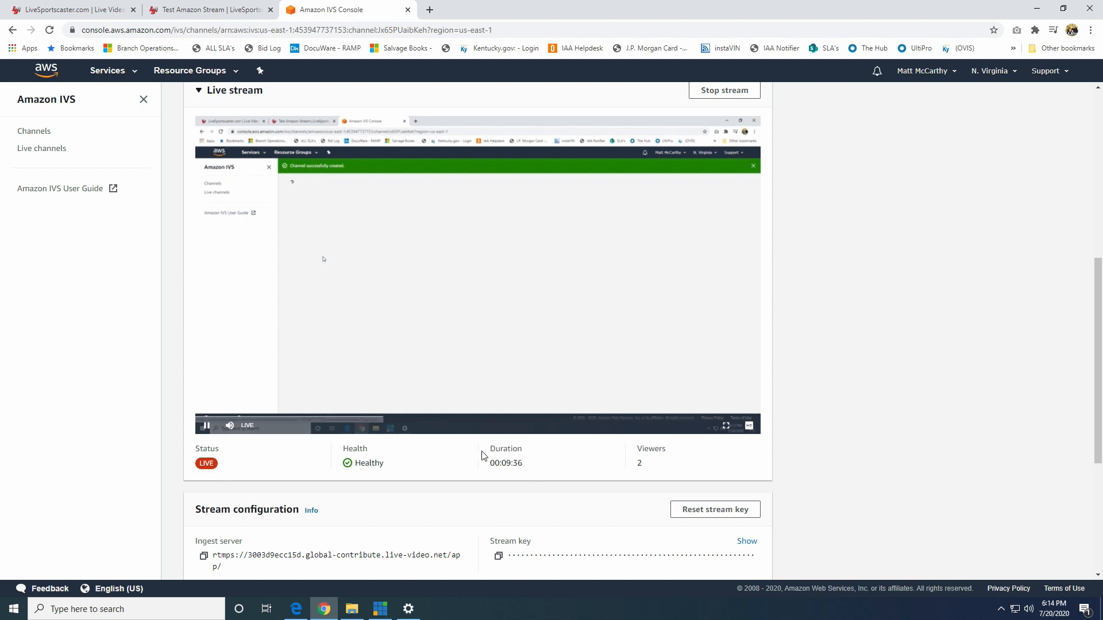
{"action": "scroll", "scroll_direction": "down", "scroll_amount": 3}
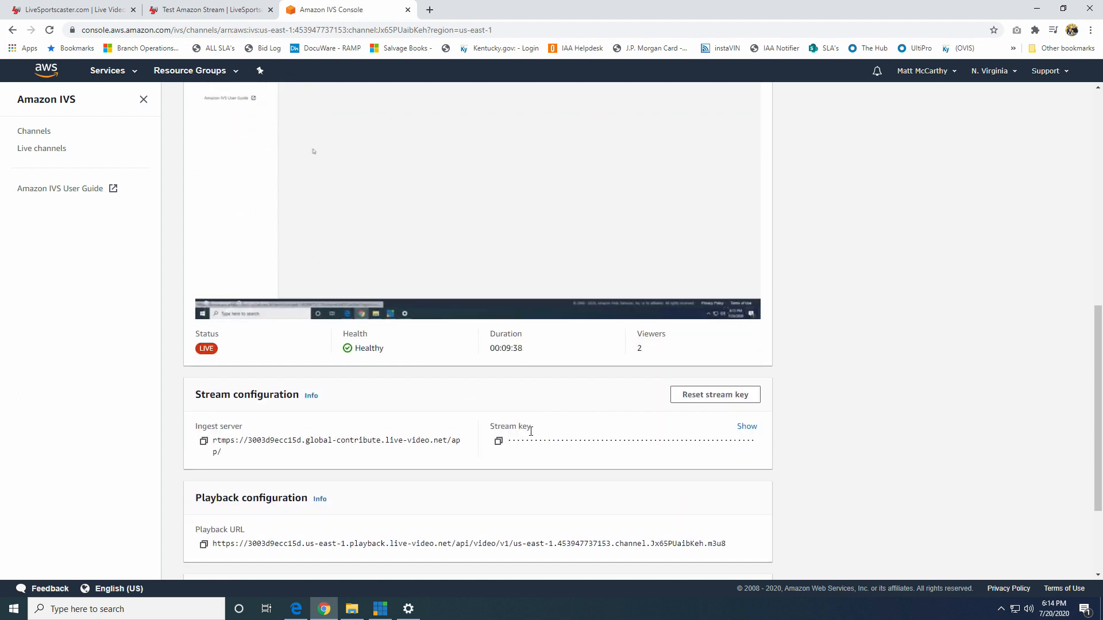
{"action": "scroll", "scroll_direction": "down", "scroll_amount": 3}
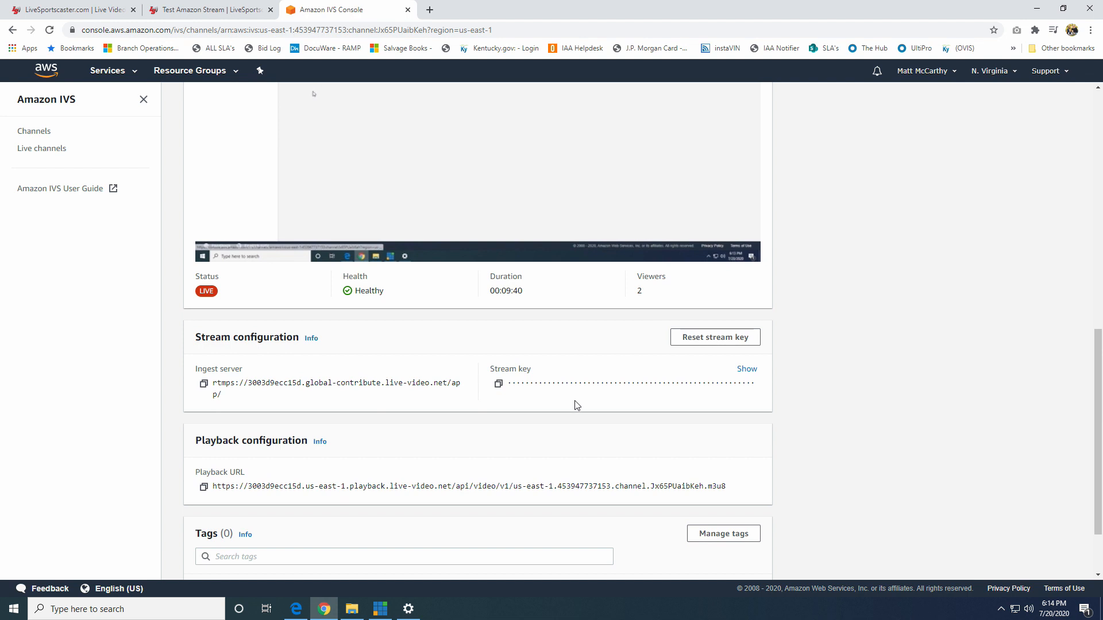
{"action": "scroll", "scroll_direction": "down", "scroll_amount": 3}
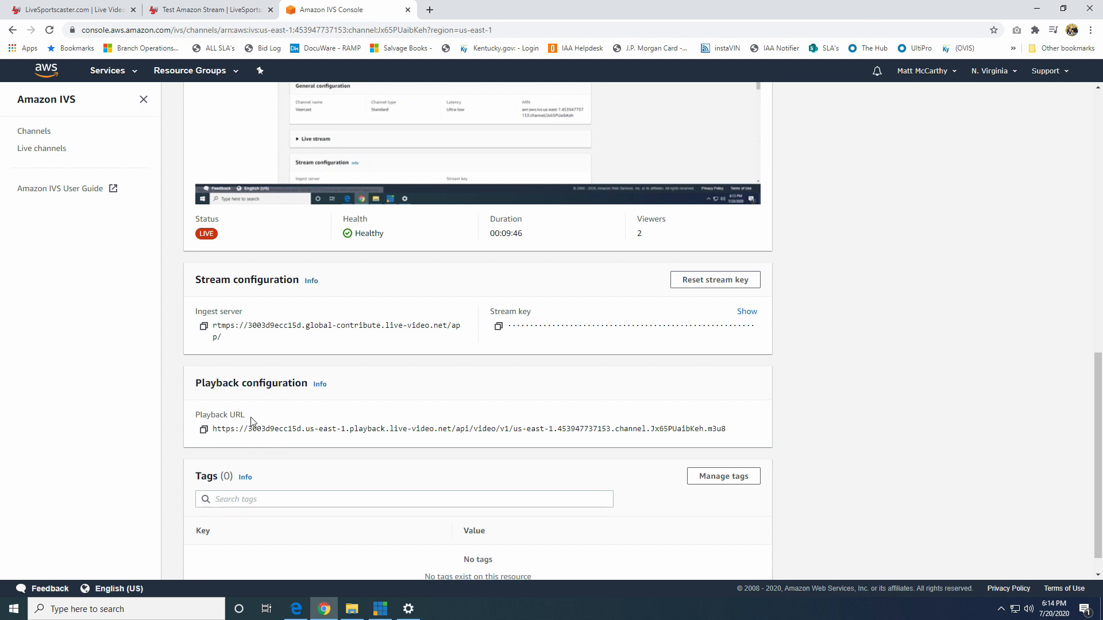
{"action": "mouse_move", "coordinate": [332, 439]}
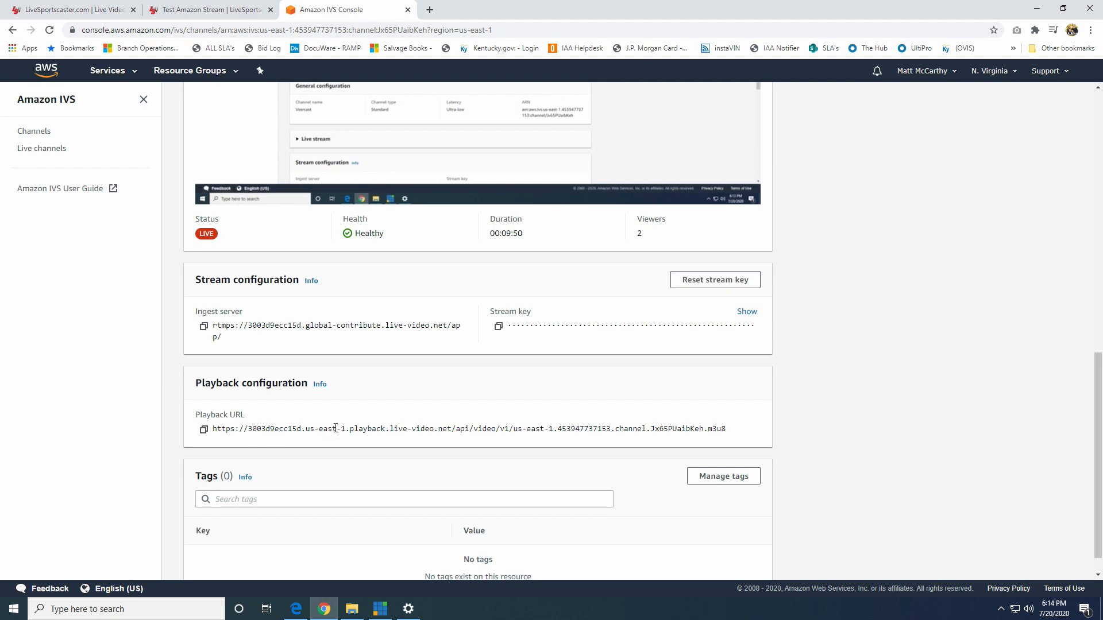
Step: Copy the Veercast playback URL and move to the LiveSportsCaster admin page
{"action": "left_click", "coordinate": [204, 428]}
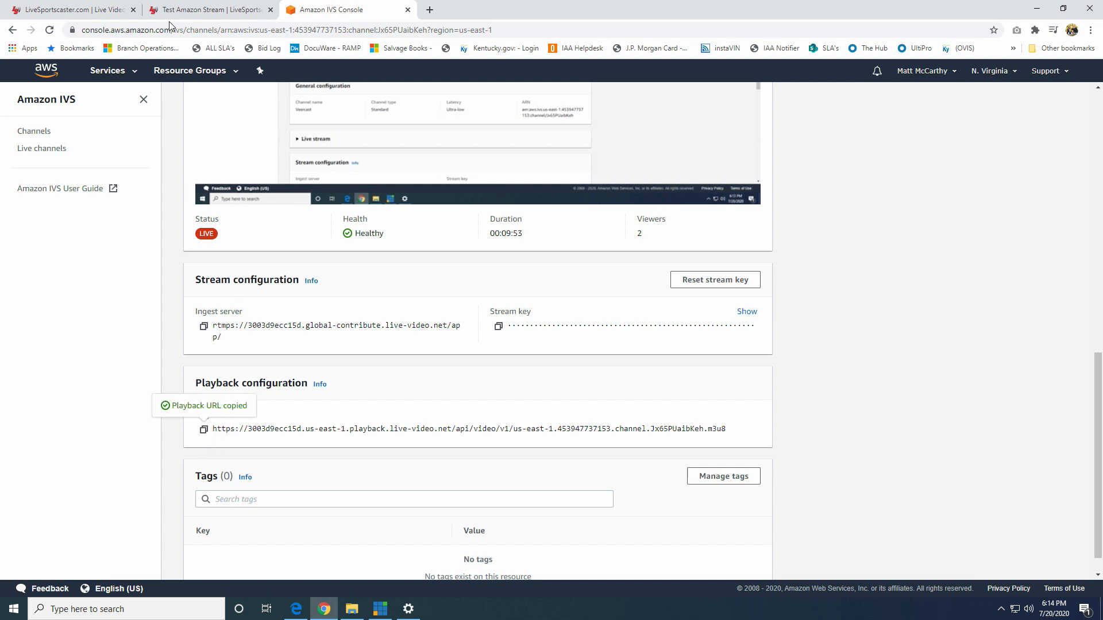
{"action": "left_click", "coordinate": [63, 9]}
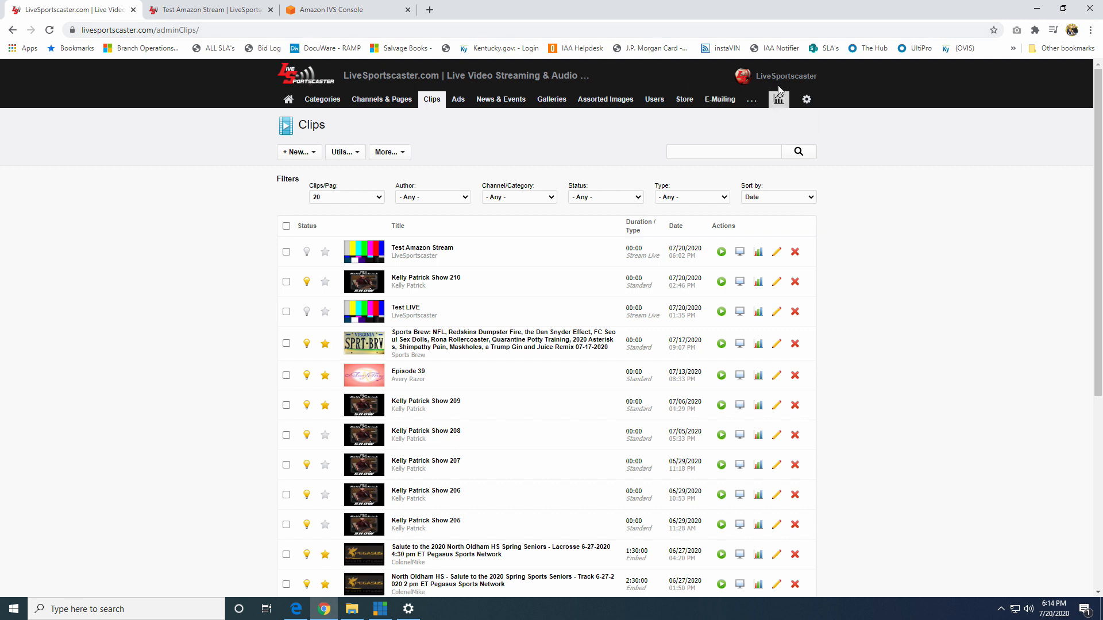
{"action": "left_click", "coordinate": [786, 76]}
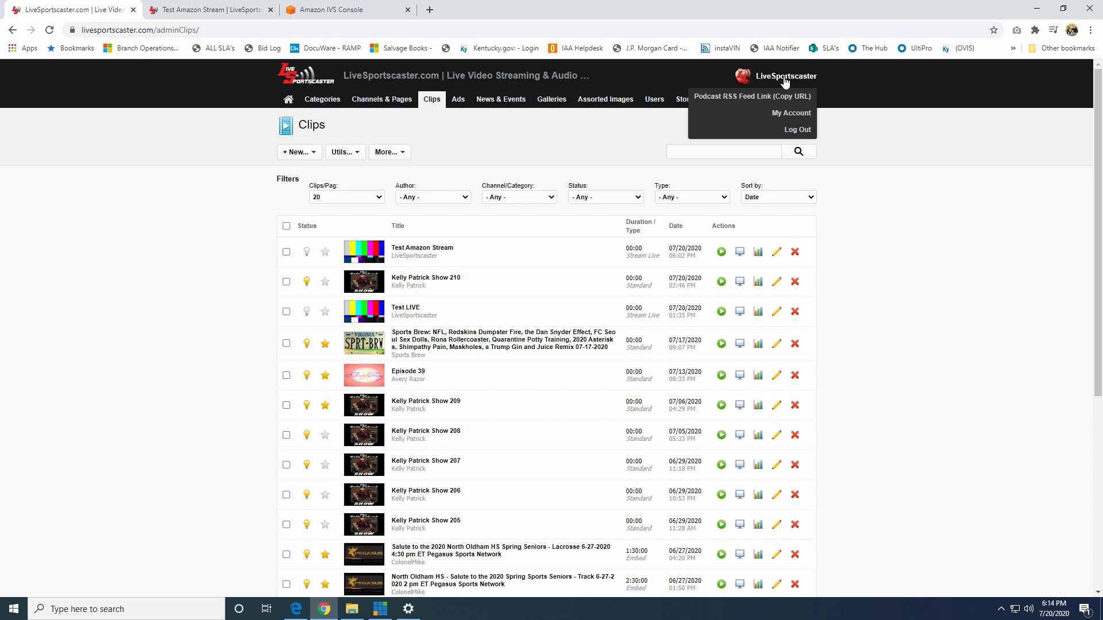
{"action": "mouse_move", "coordinate": [640, 76]}
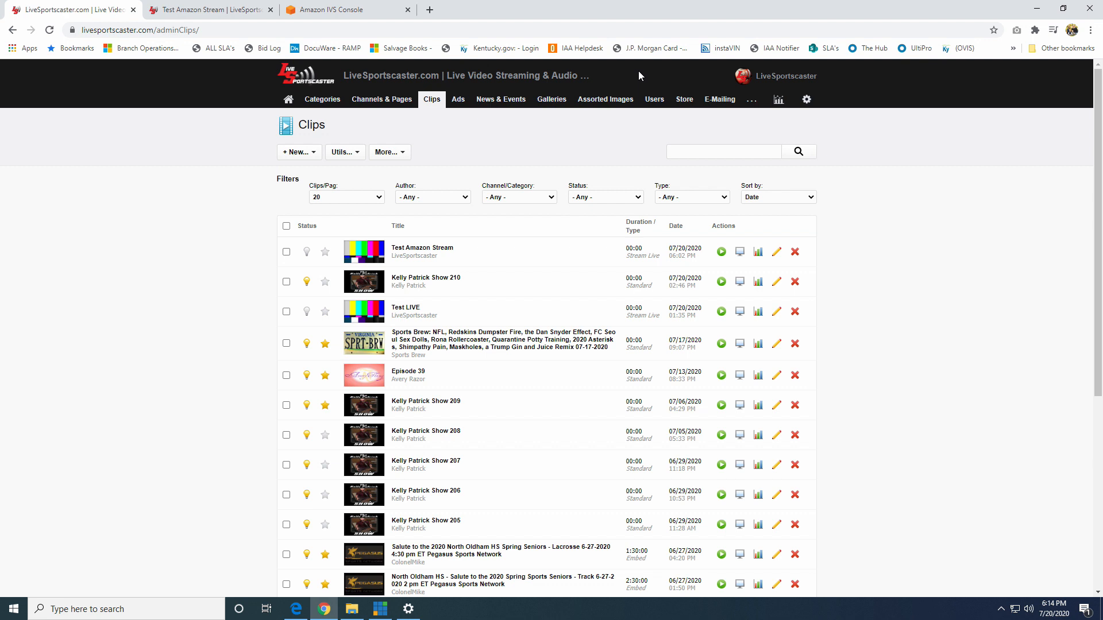
{"action": "mouse_move", "coordinate": [648, 76]}
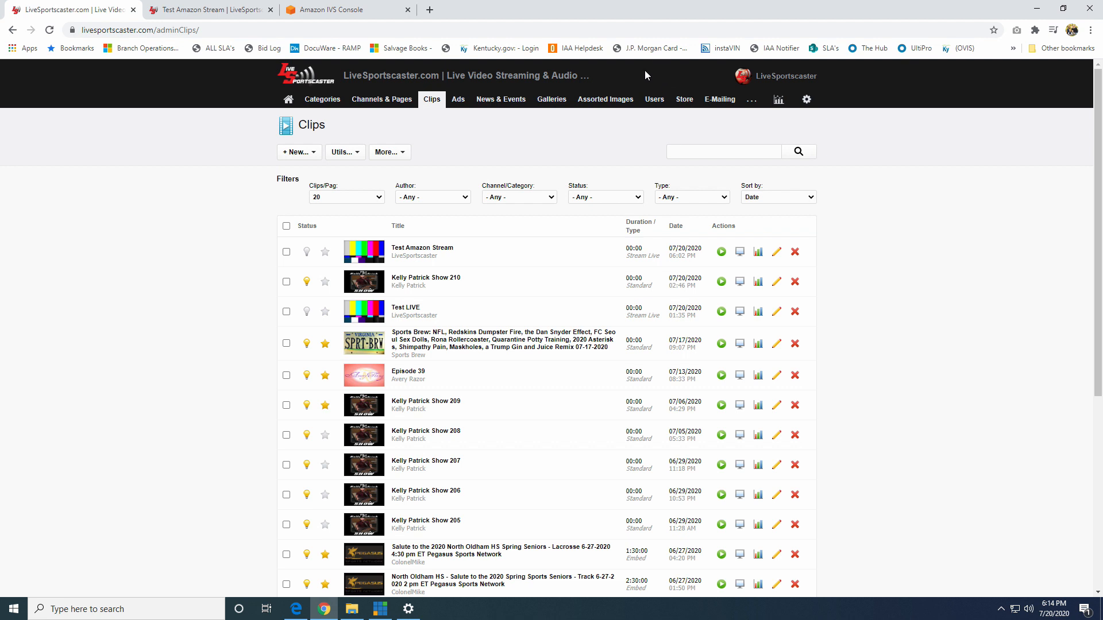
{"action": "mouse_move", "coordinate": [488, 296]}
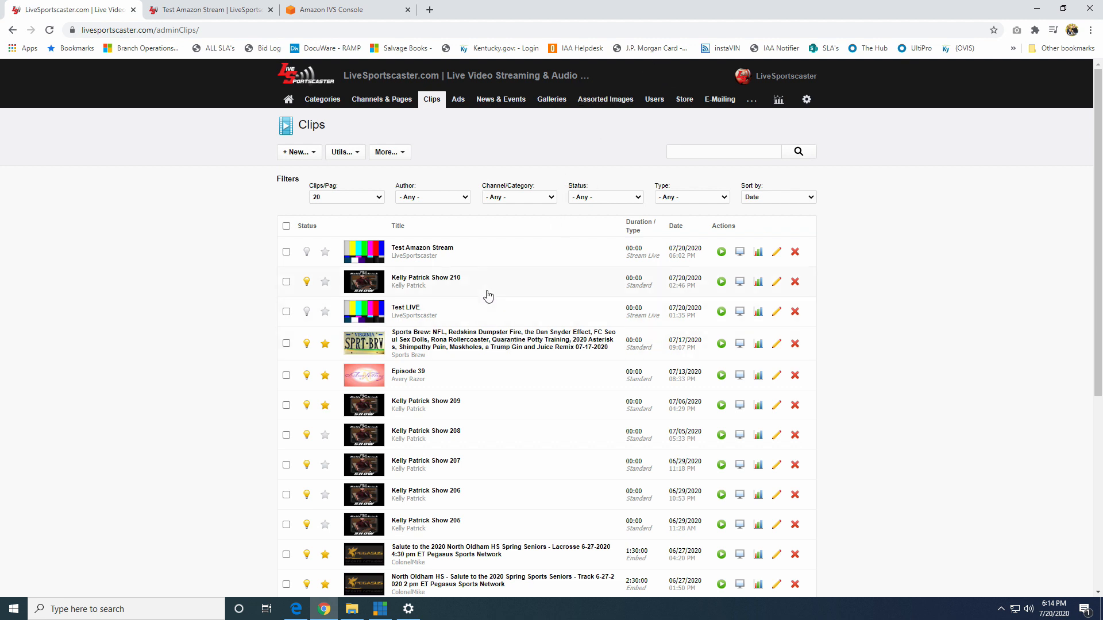
Step: Show the + New clip-type list on the Clips admin page
{"action": "left_click", "coordinate": [299, 151]}
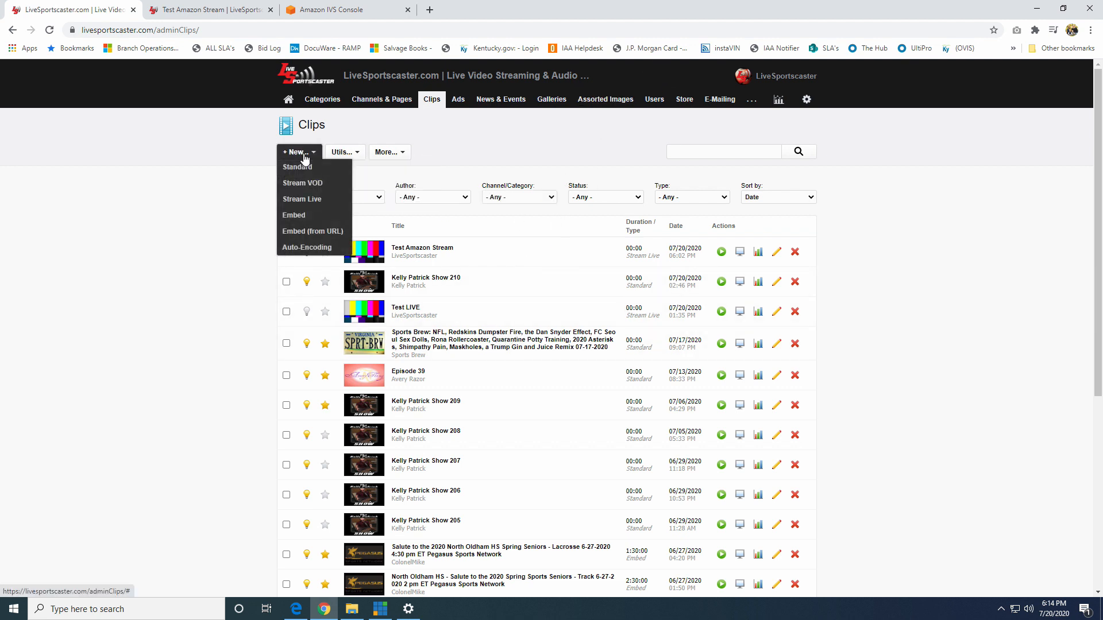
{"action": "left_click", "coordinate": [432, 98]}
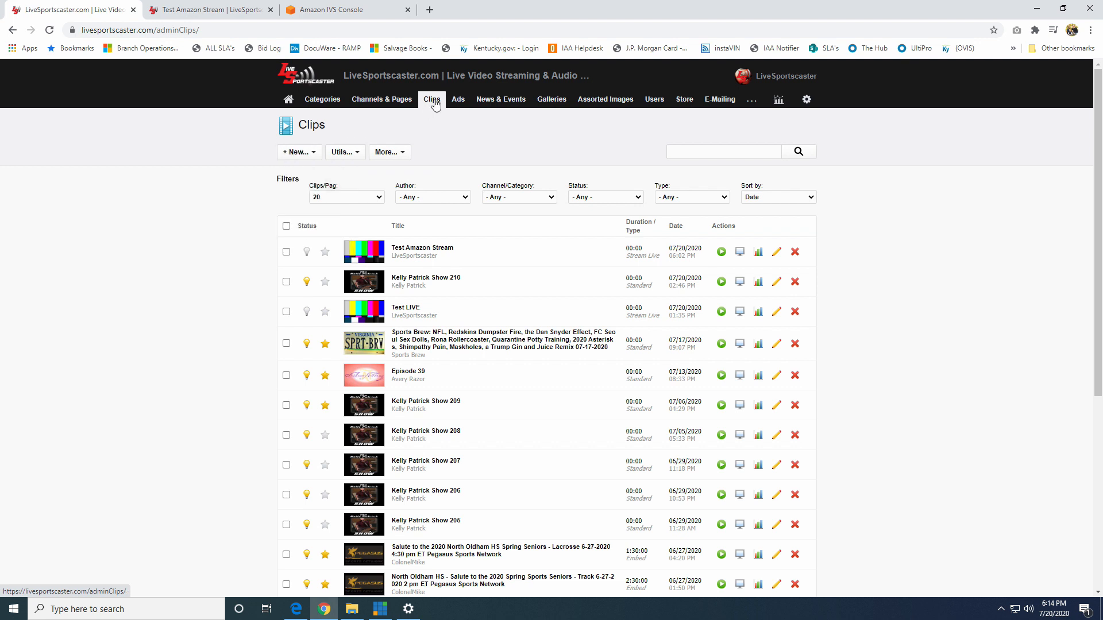
{"action": "left_click", "coordinate": [297, 152]}
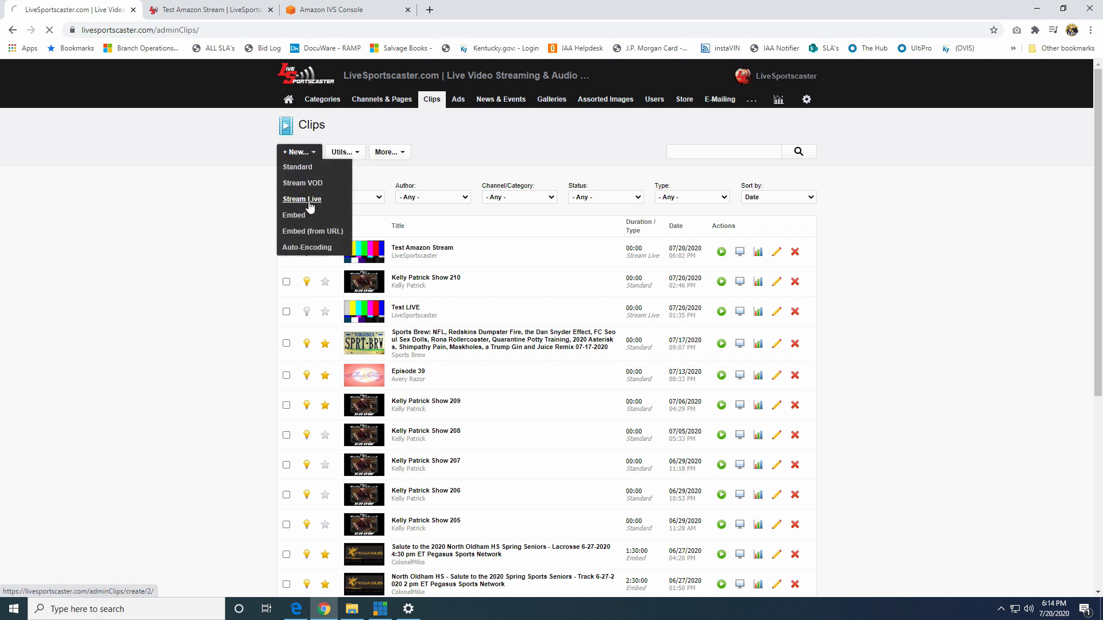
Step: Create a Stream Live clip titled 'Testing now'
{"action": "left_click", "coordinate": [301, 199]}
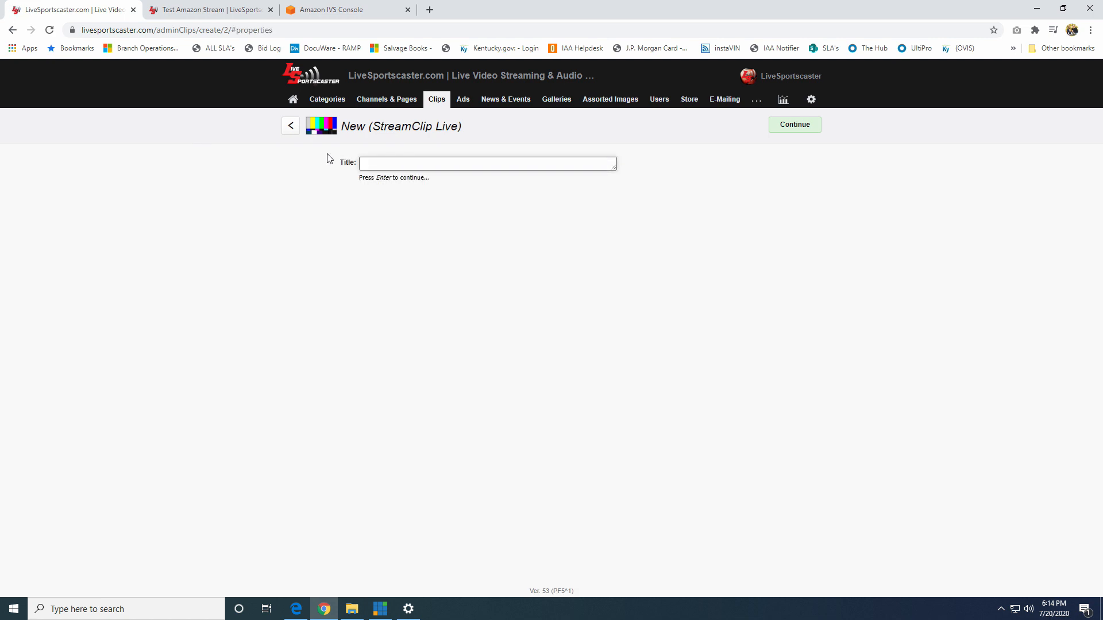
{"action": "type", "text": "Testing now"}
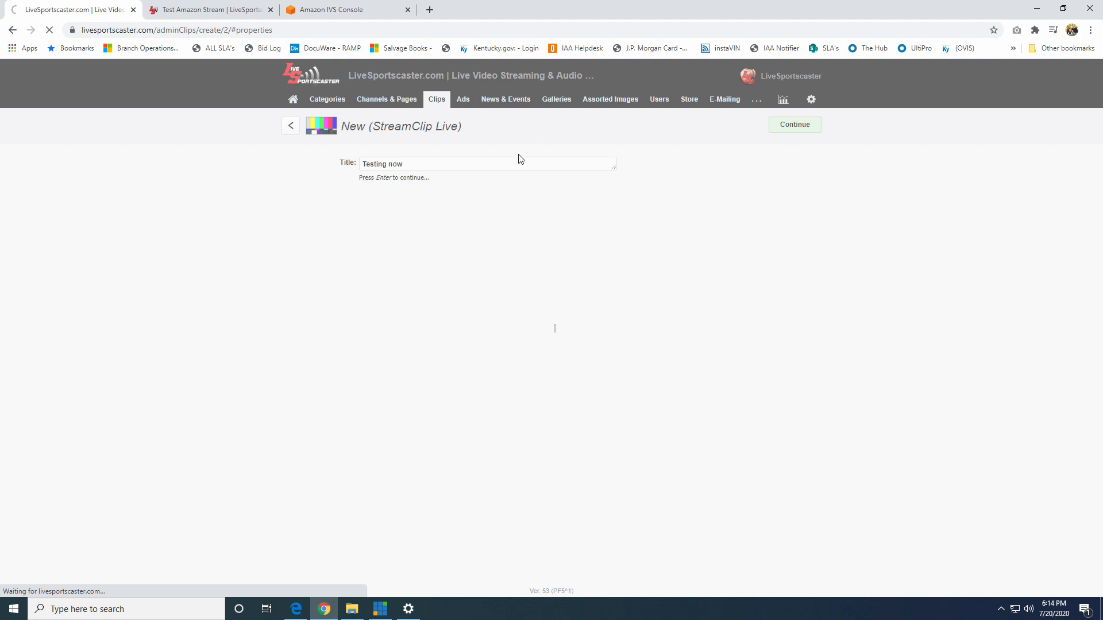
{"action": "key", "text": "Enter"}
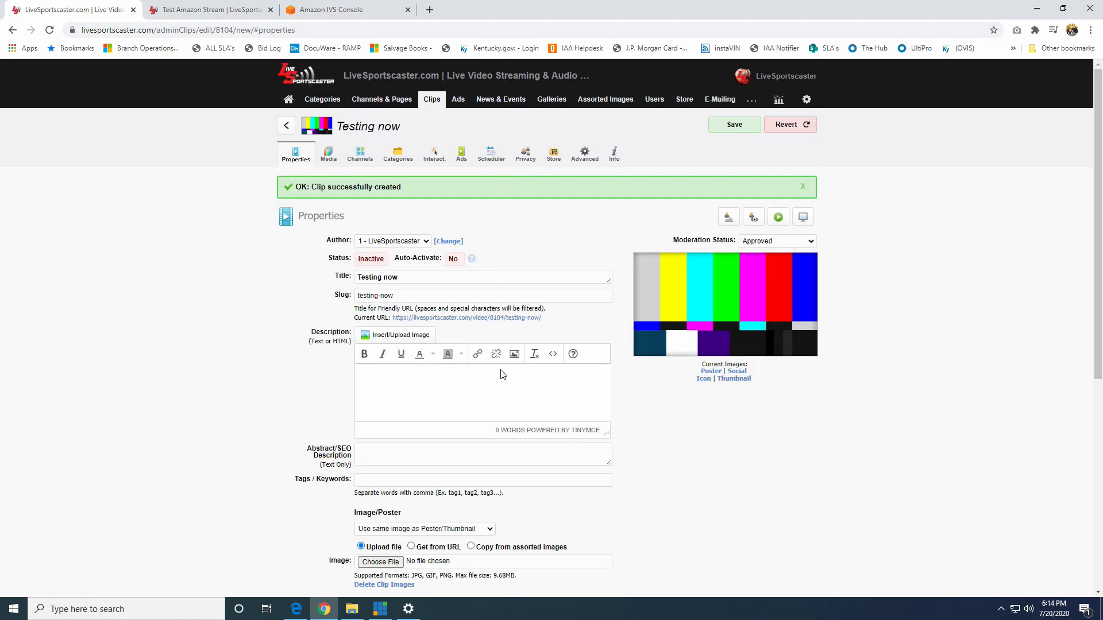
{"action": "mouse_move", "coordinate": [514, 387]}
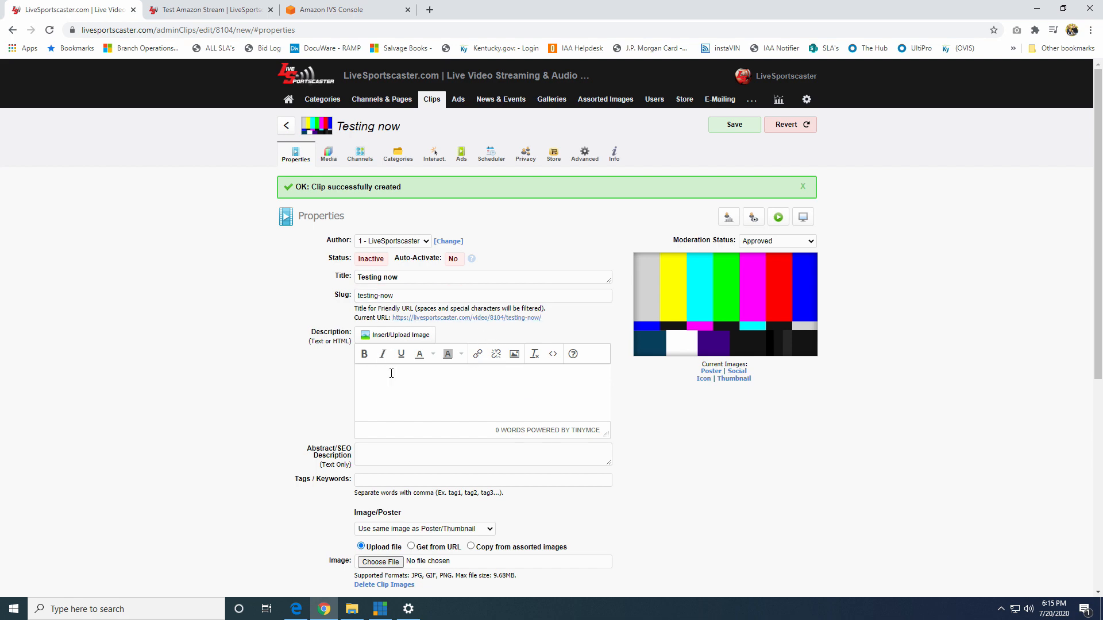
{"action": "scroll", "scroll_direction": "down", "scroll_amount": 3}
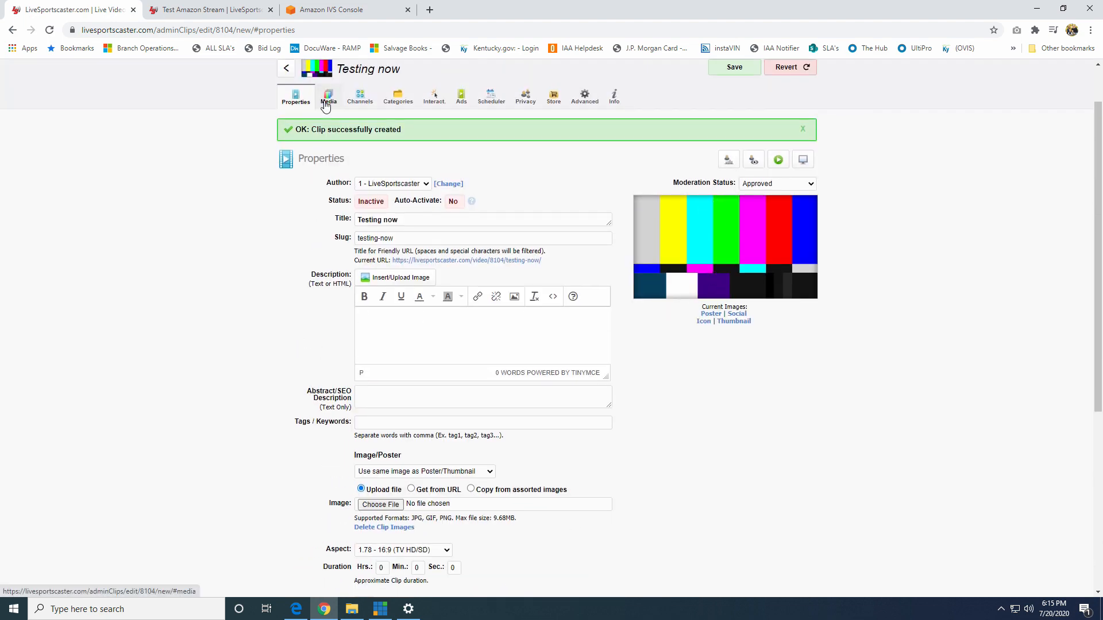
Step: Enter the IVS playback URL as the clip's HTML5 (HLS) and multi-bitrate HTML5 addresses and save
{"action": "left_click", "coordinate": [328, 94]}
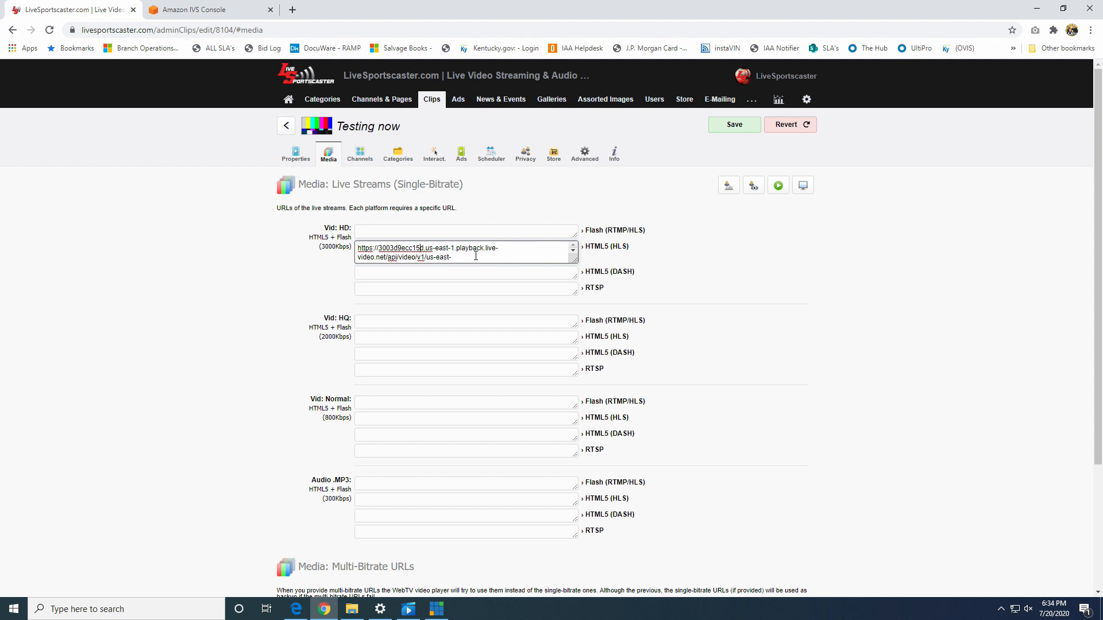
{"action": "mouse_move", "coordinate": [487, 252]}
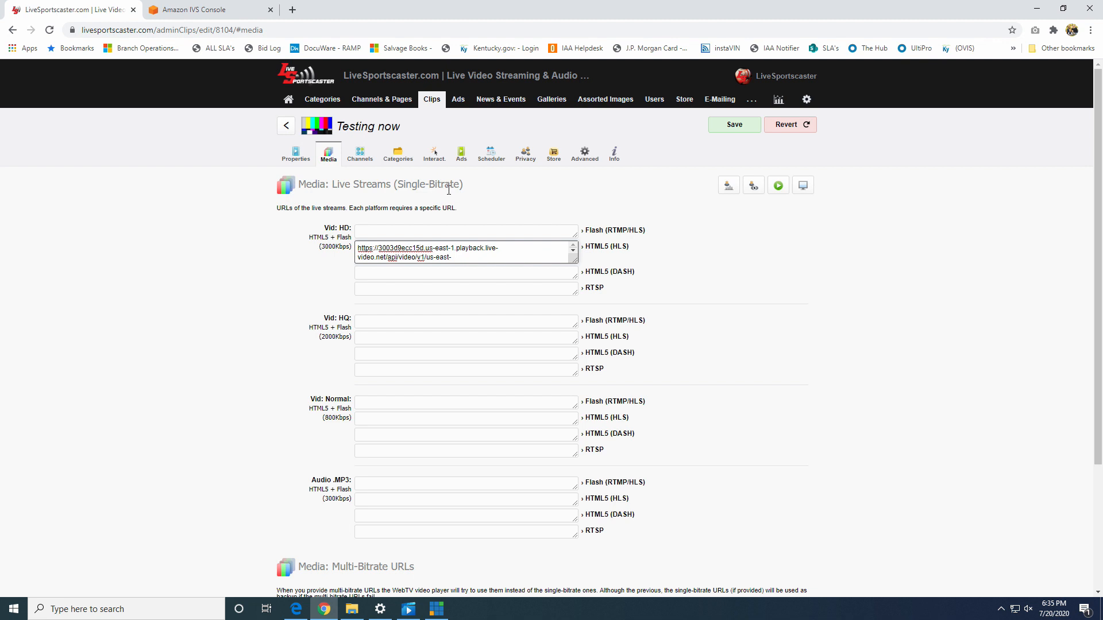
{"action": "mouse_move", "coordinate": [441, 186]}
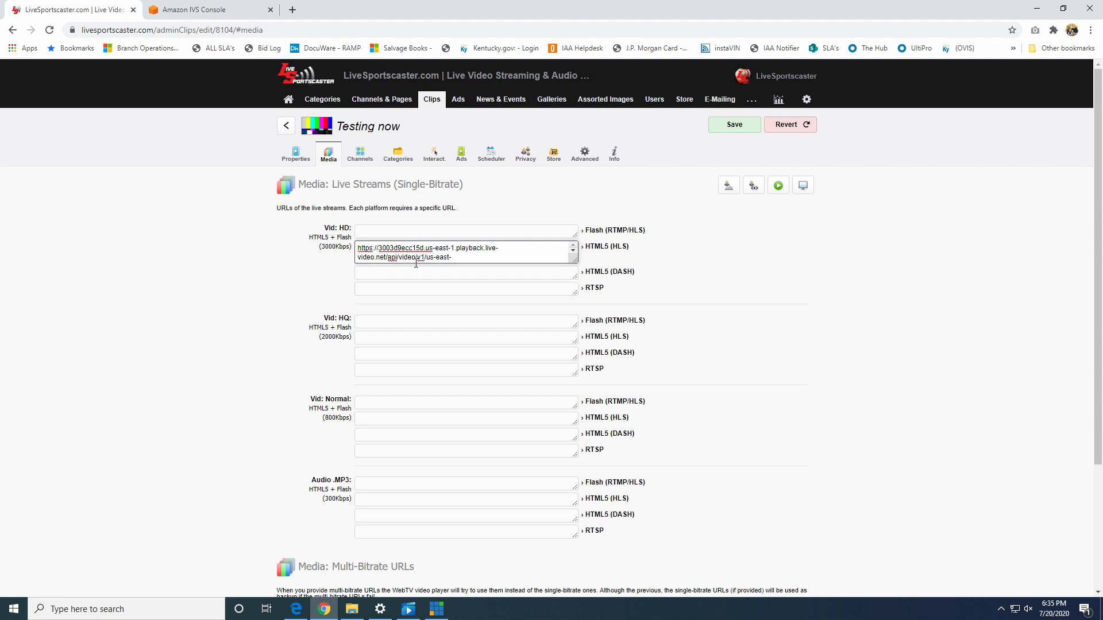
{"action": "scroll", "scroll_direction": "down", "scroll_amount": 3}
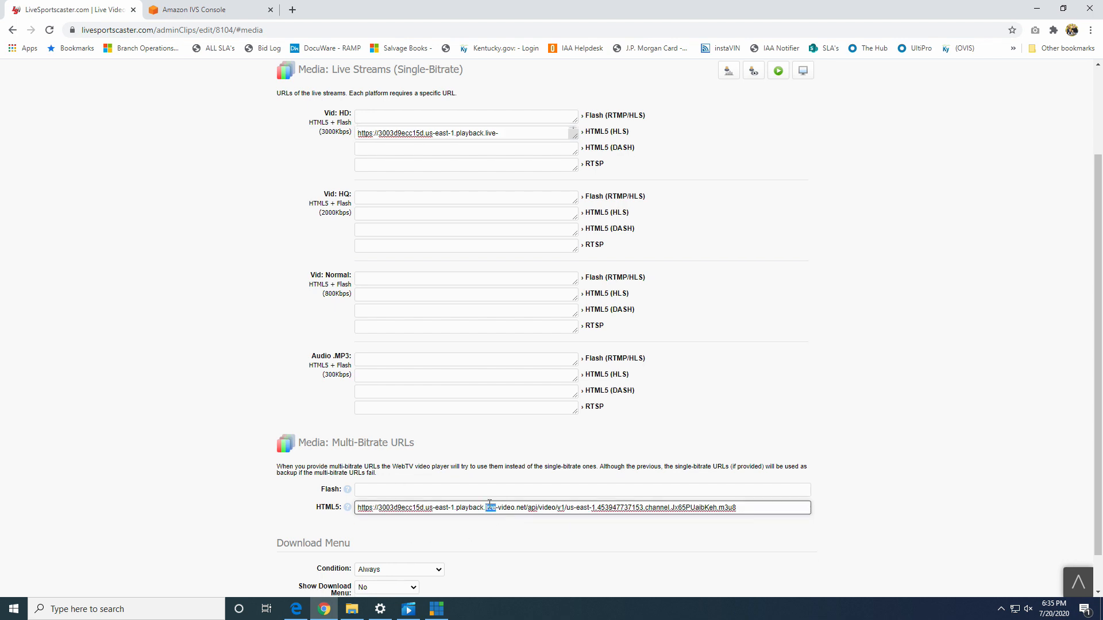
{"action": "triple_click", "coordinate": [490, 508]}
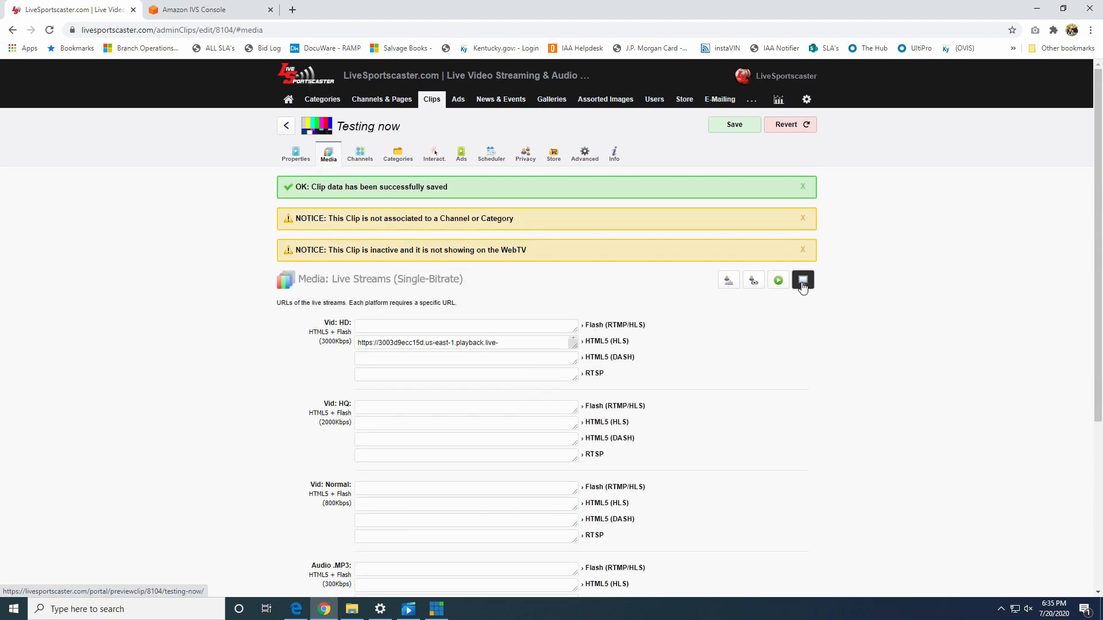
Step: Preview the 'Testing now' clip on the public site and start the live stream playing
{"action": "left_click", "coordinate": [802, 279]}
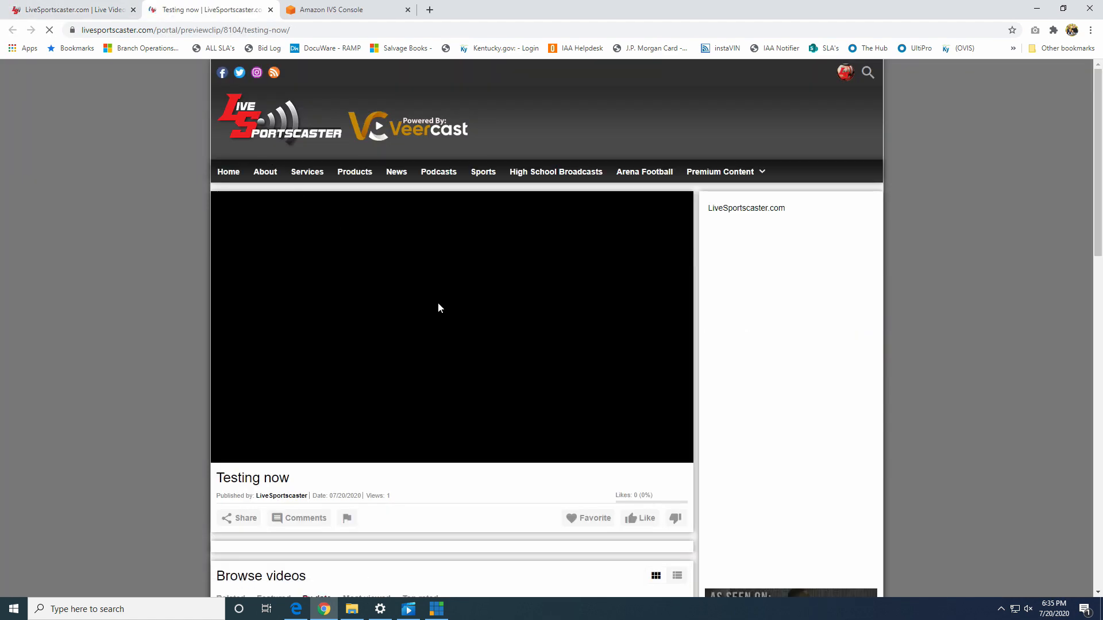
{"action": "left_click", "coordinate": [438, 308]}
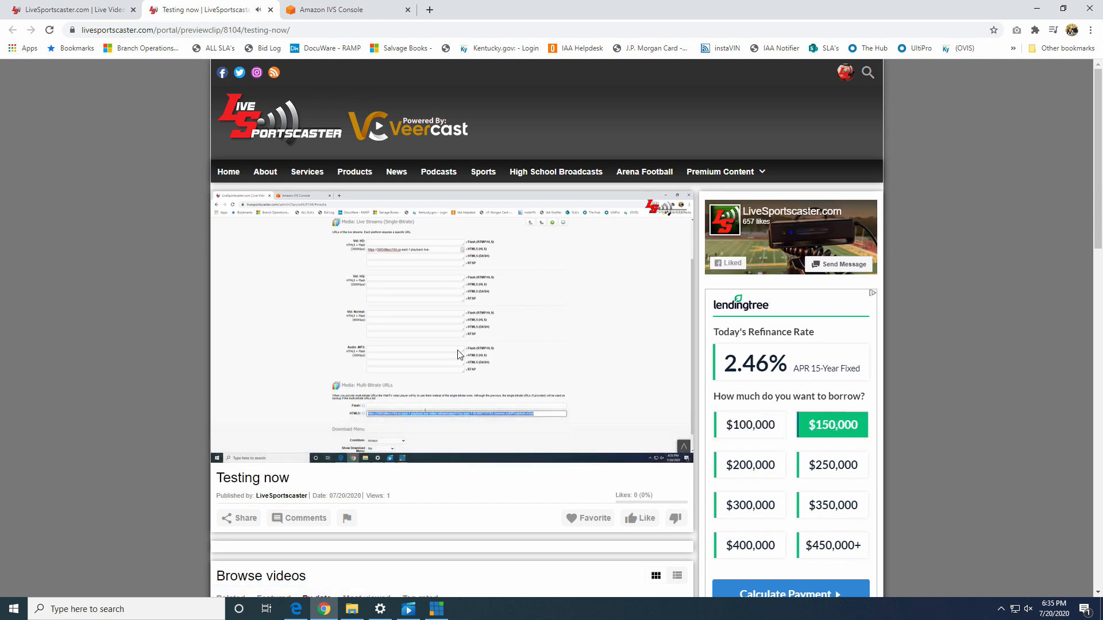
{"action": "scroll", "scroll_direction": "down", "scroll_amount": 3}
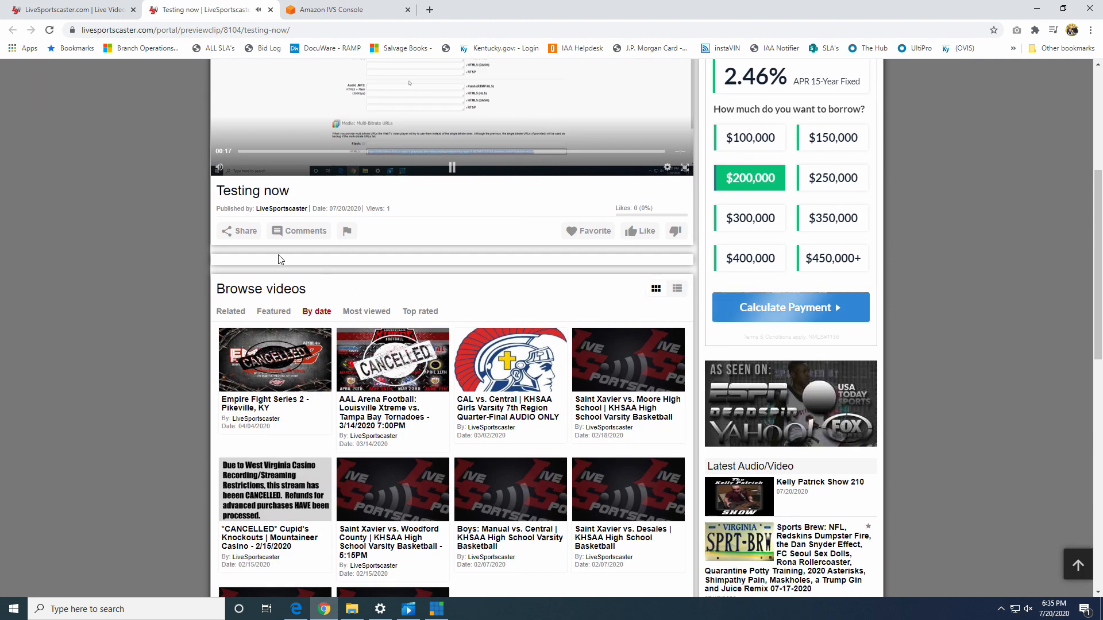
Step: Show the clip's Share/Embed link and iframe embed code, then return to vMix
{"action": "left_click", "coordinate": [246, 230]}
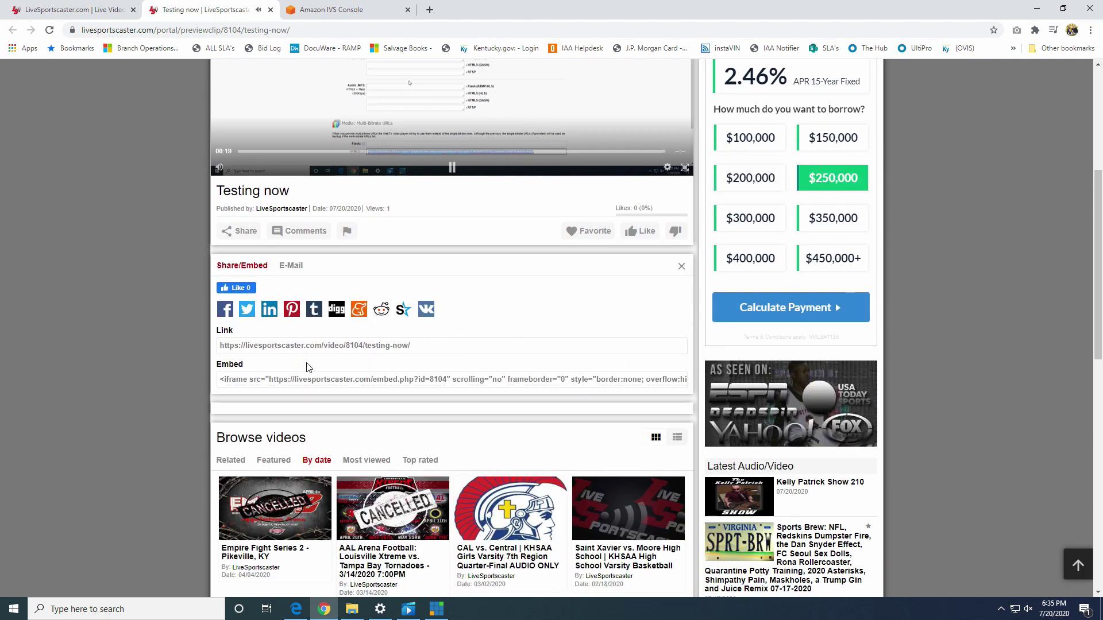
{"action": "left_click", "coordinate": [749, 218]}
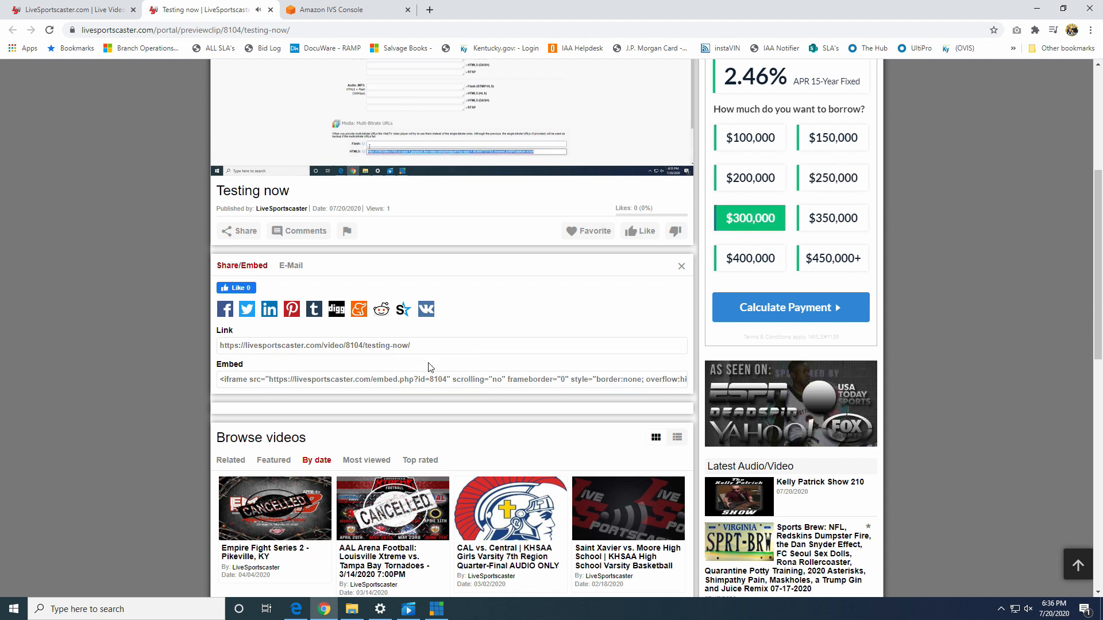
{"action": "left_click", "coordinate": [831, 218]}
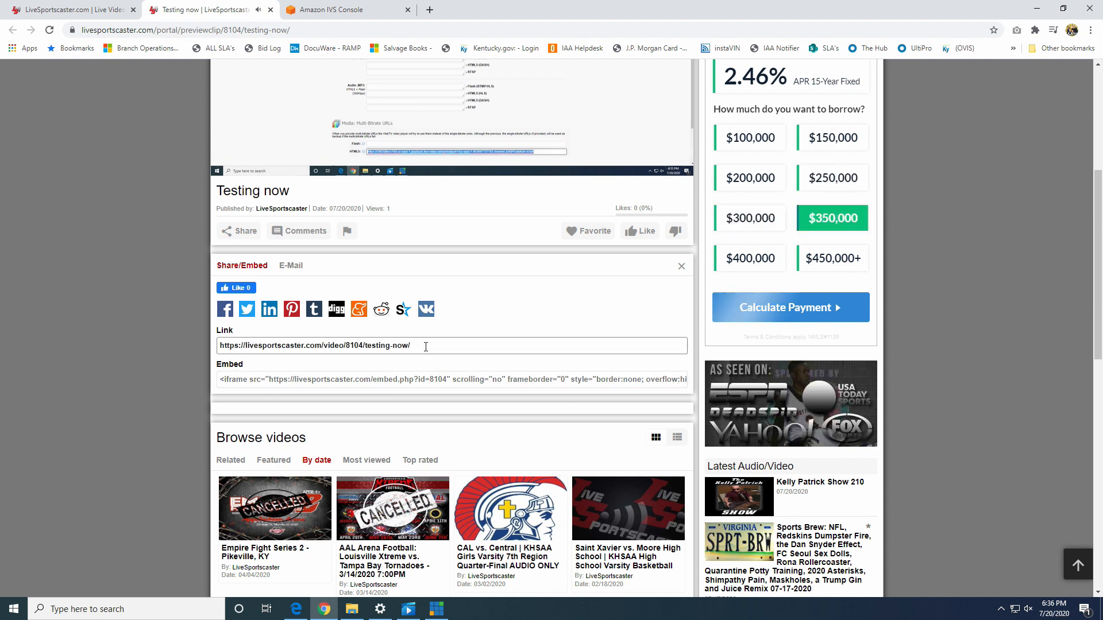
{"action": "left_click", "coordinate": [749, 258]}
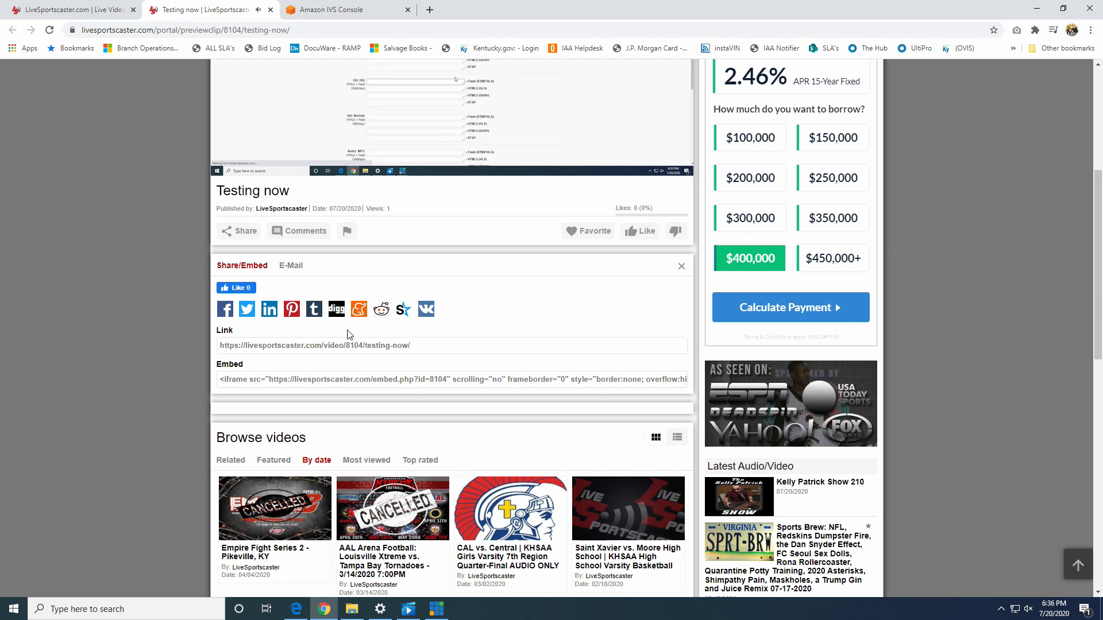
{"action": "left_click", "coordinate": [831, 257]}
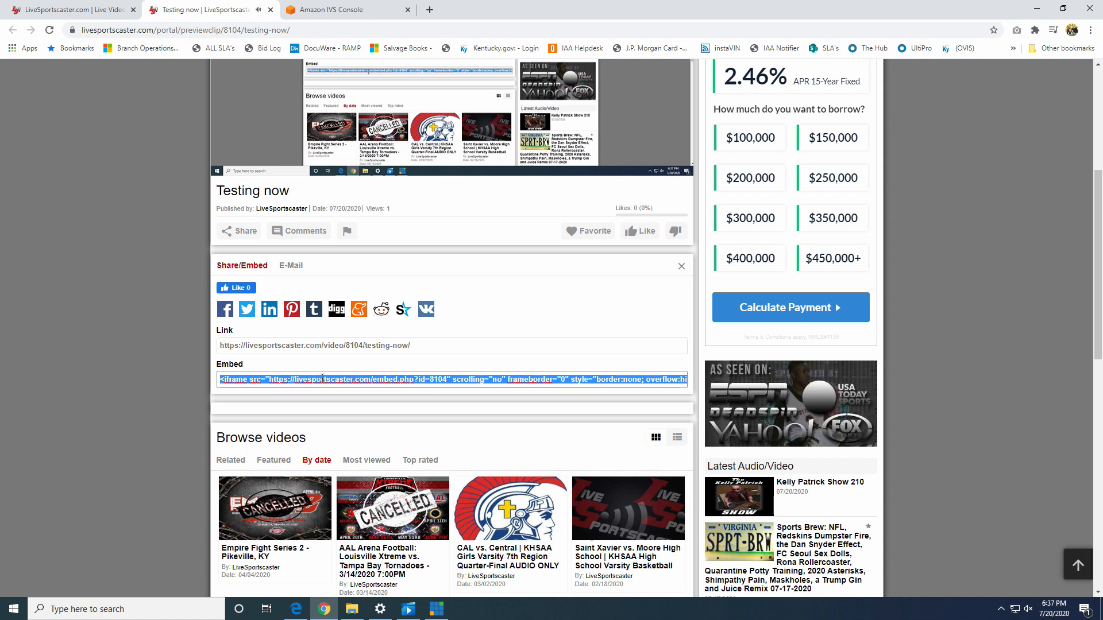
{"action": "left_click", "coordinate": [434, 609]}
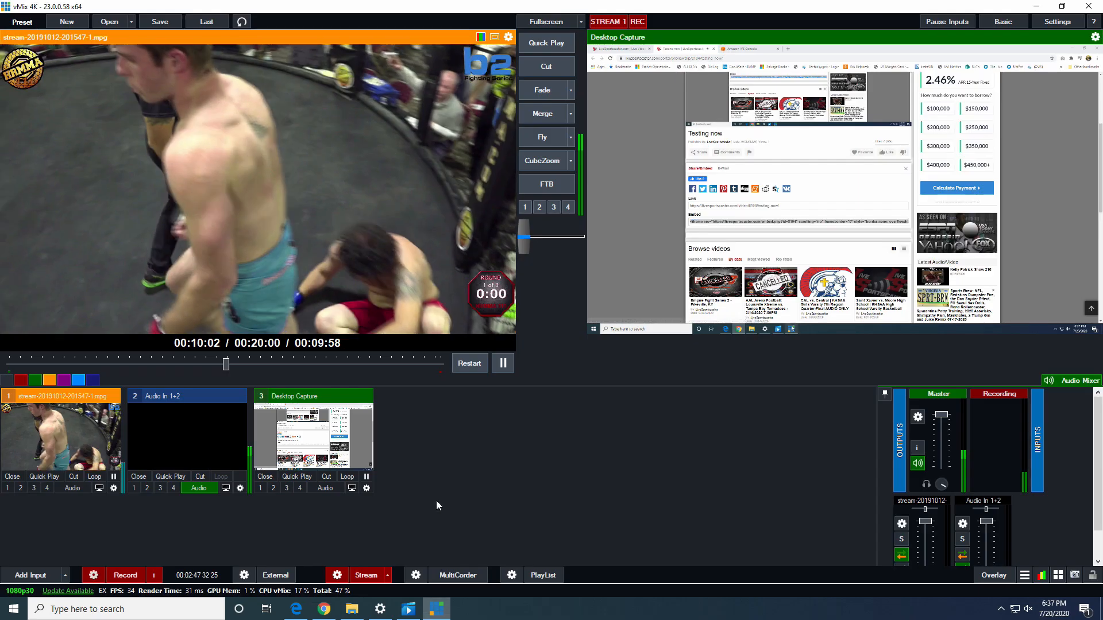